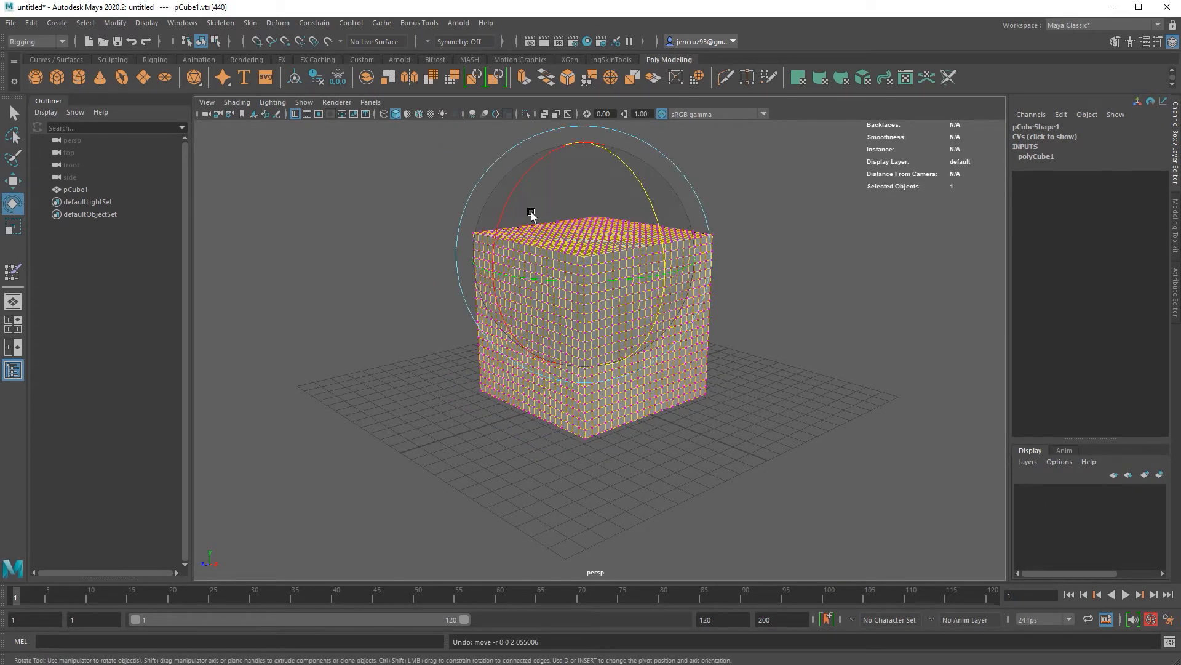
Rotate the dense cube's selected vertices, then select ikHandle1 in the fake ParallelExample scene
drag(531, 214, 493, 312)
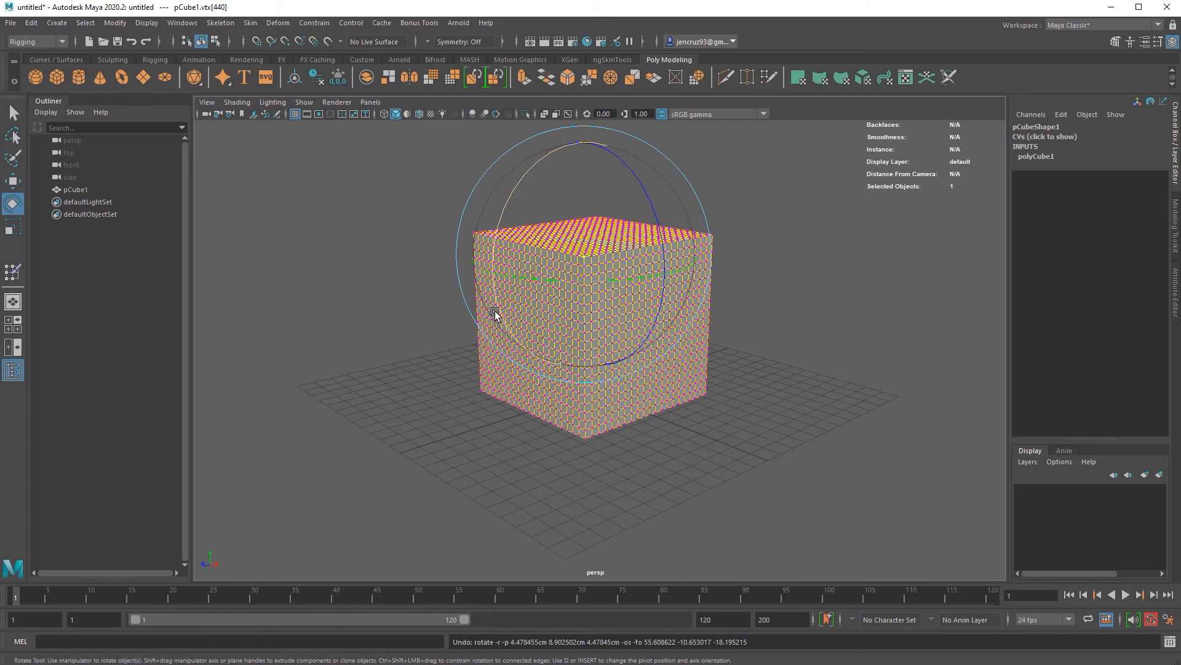
drag(493, 313, 634, 315)
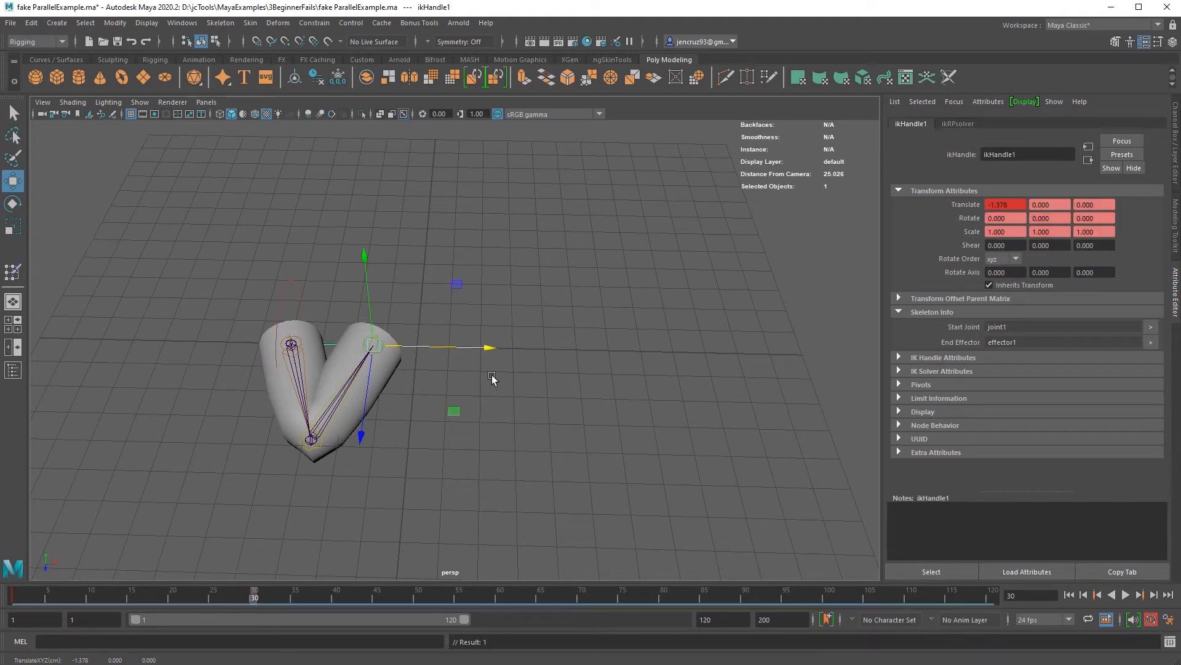
click(1123, 594)
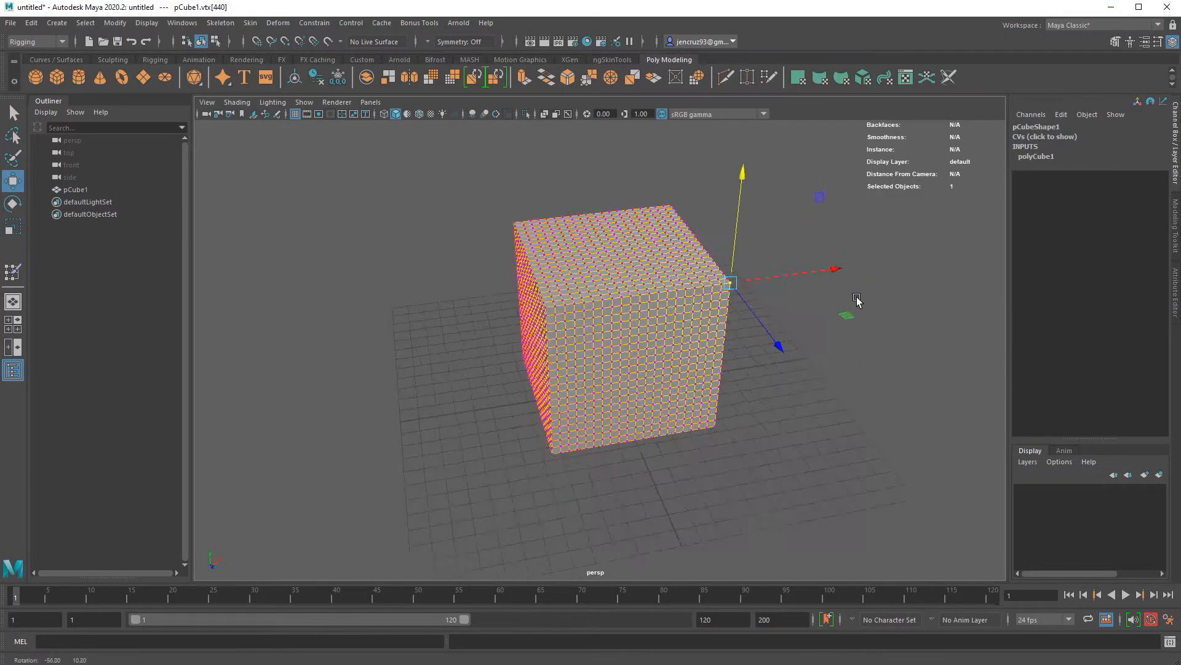
drag(729, 282, 527, 173)
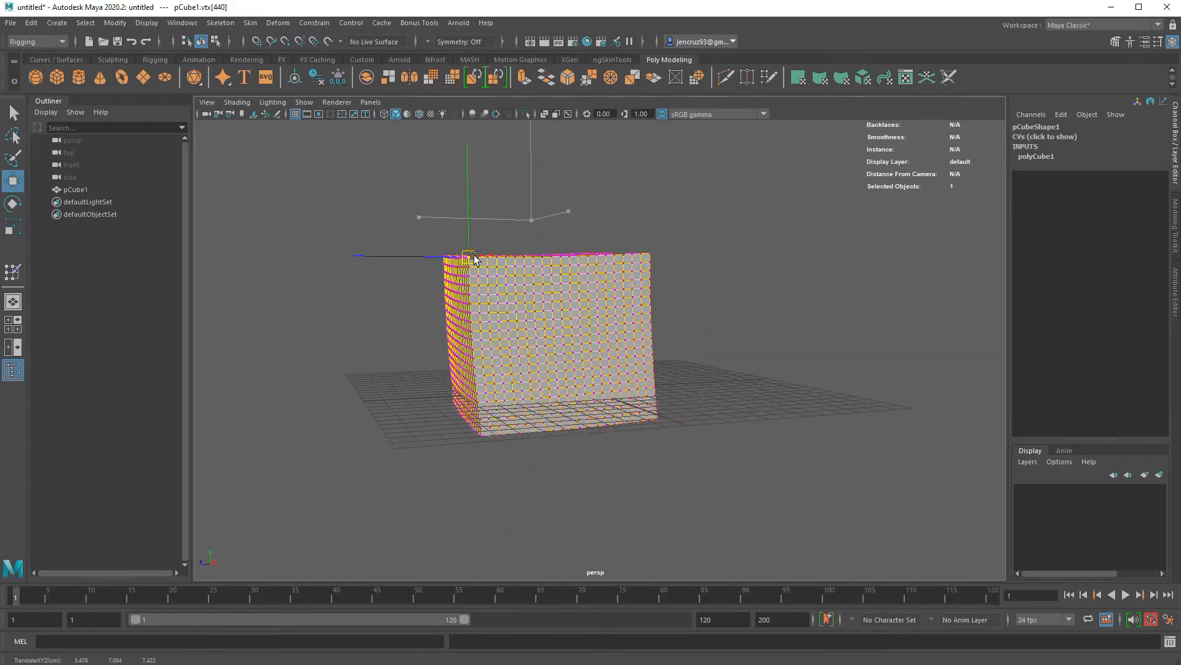
drag(475, 260, 633, 366)
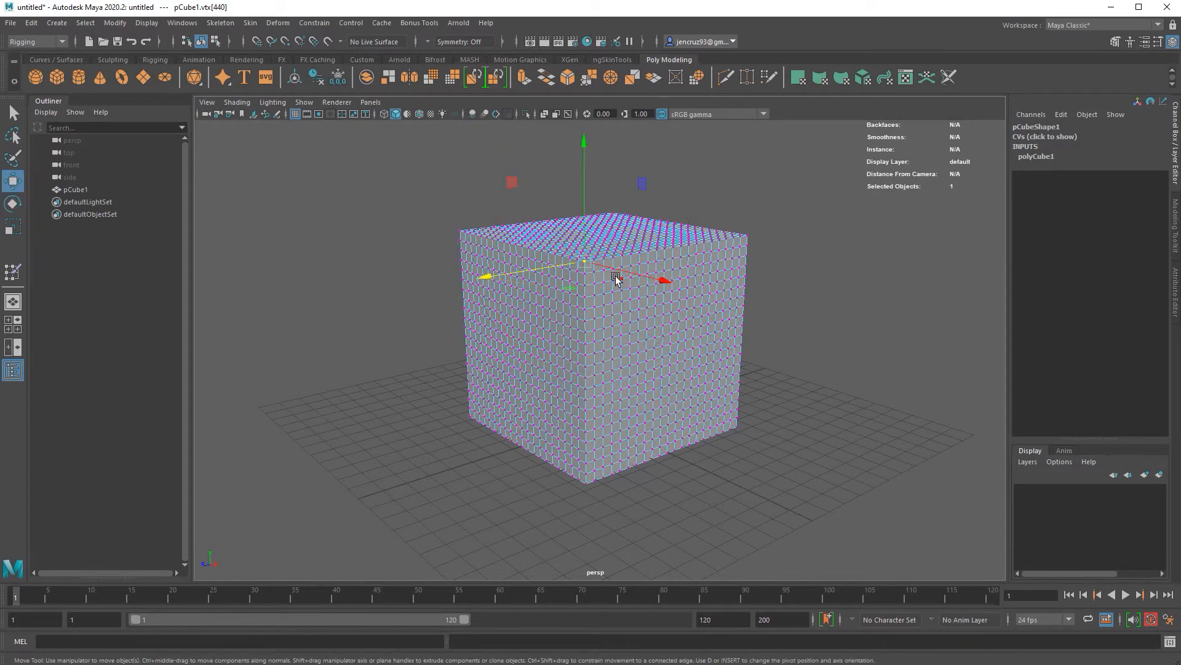
drag(617, 276, 571, 265)
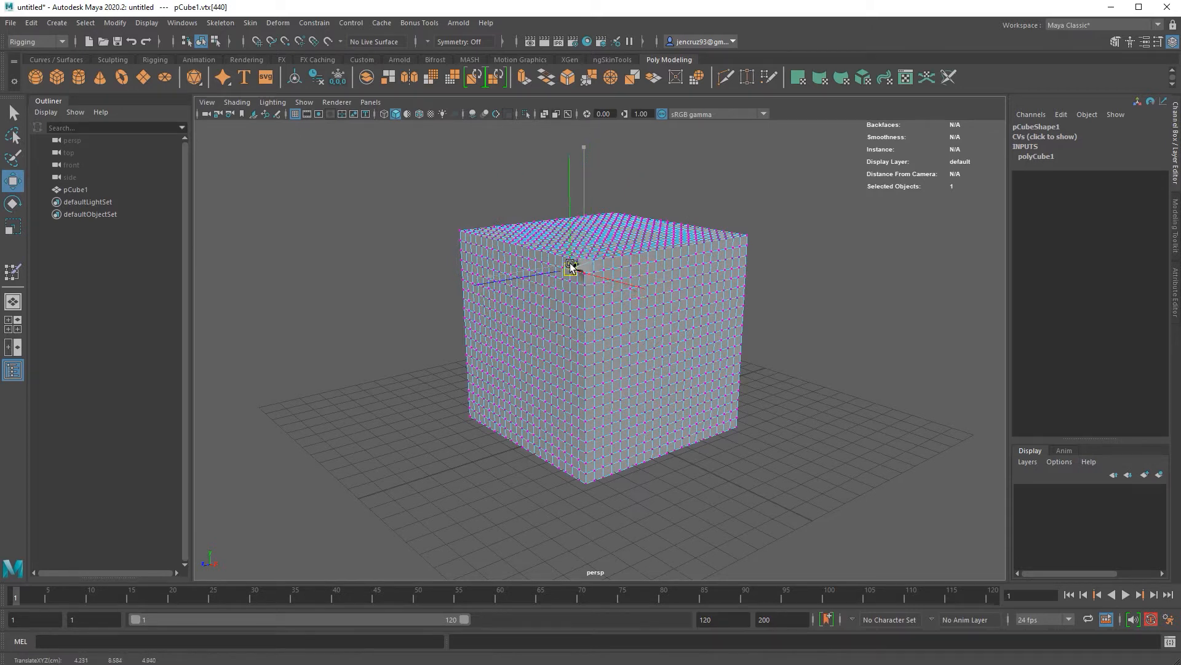
drag(571, 266, 574, 246)
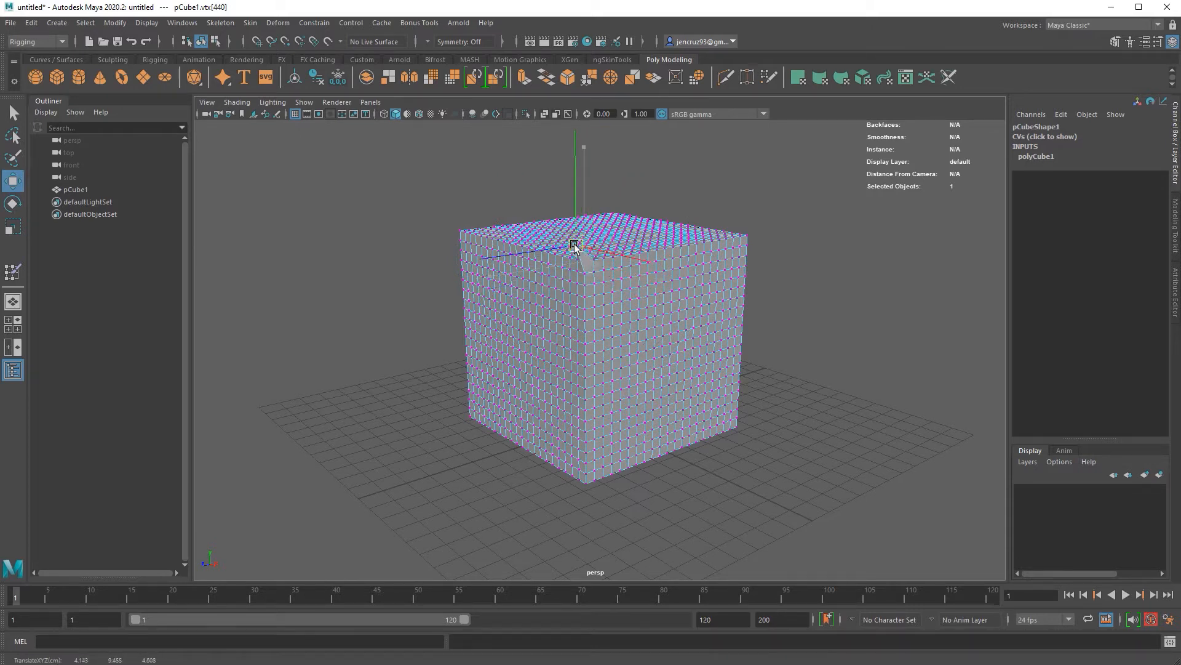
drag(574, 245, 653, 306)
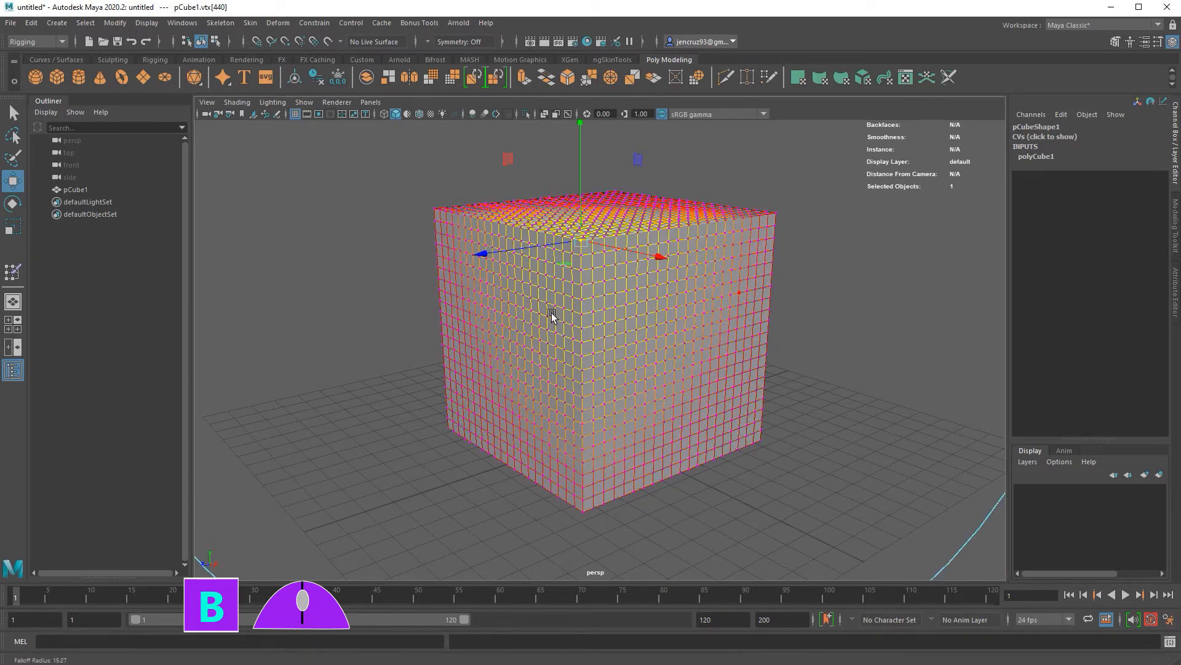
Soft-select vertices on the cube's corner and pull them outward with the Move tool
click(568, 313)
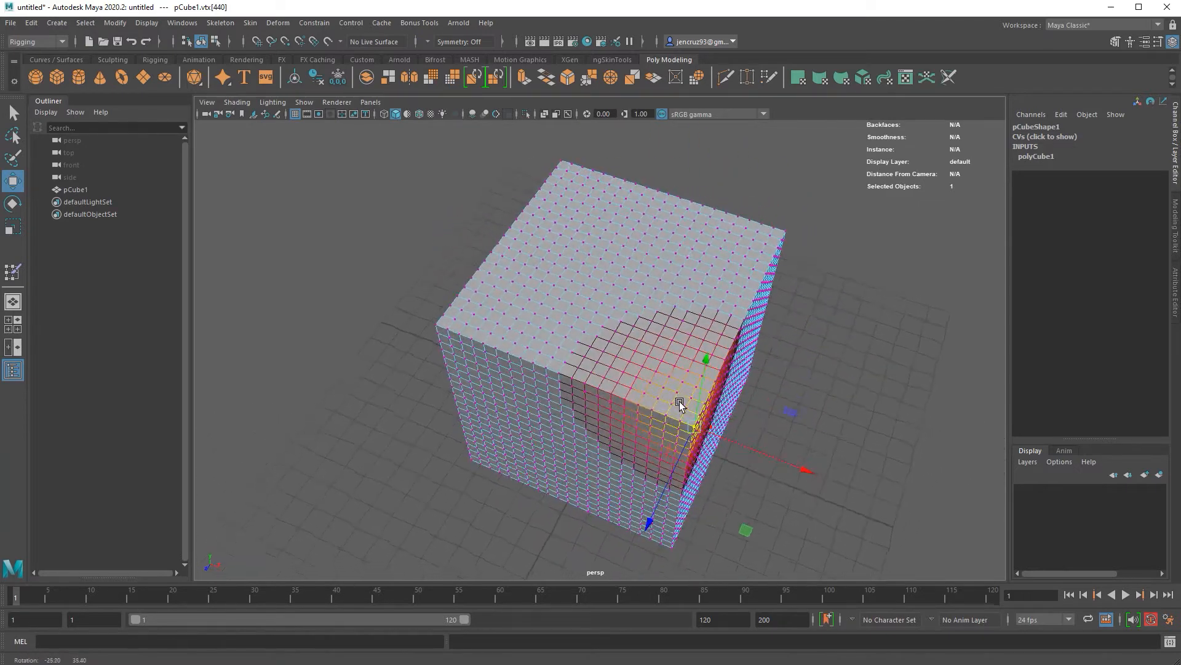
drag(678, 403, 610, 374)
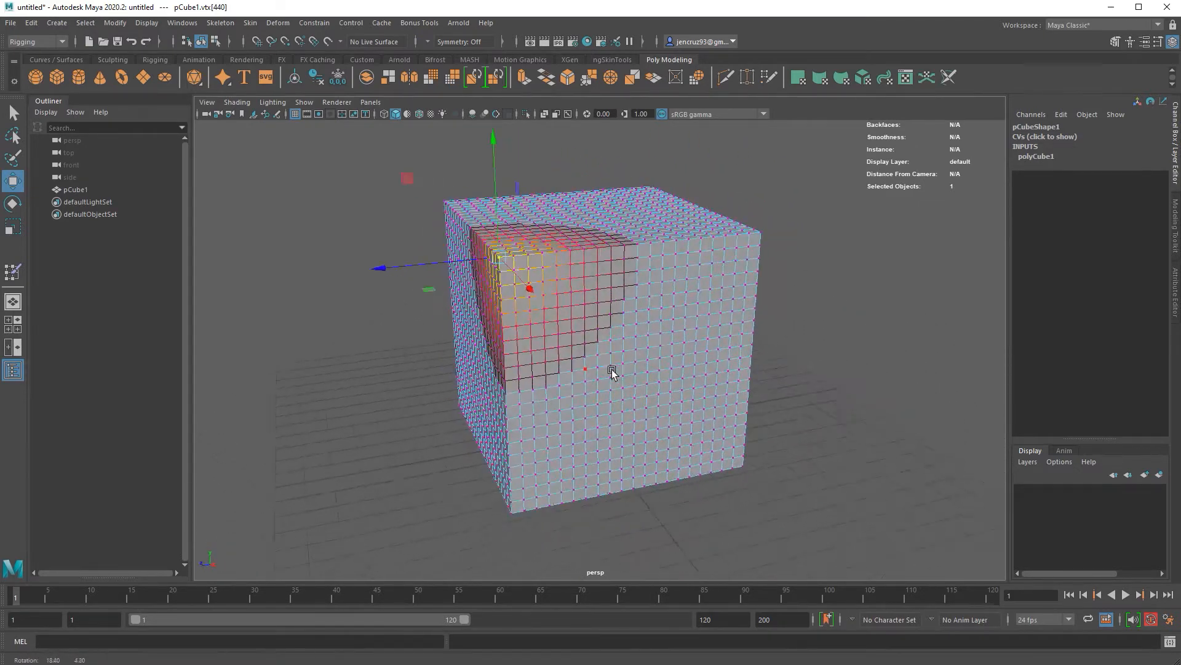
drag(531, 288, 428, 226)
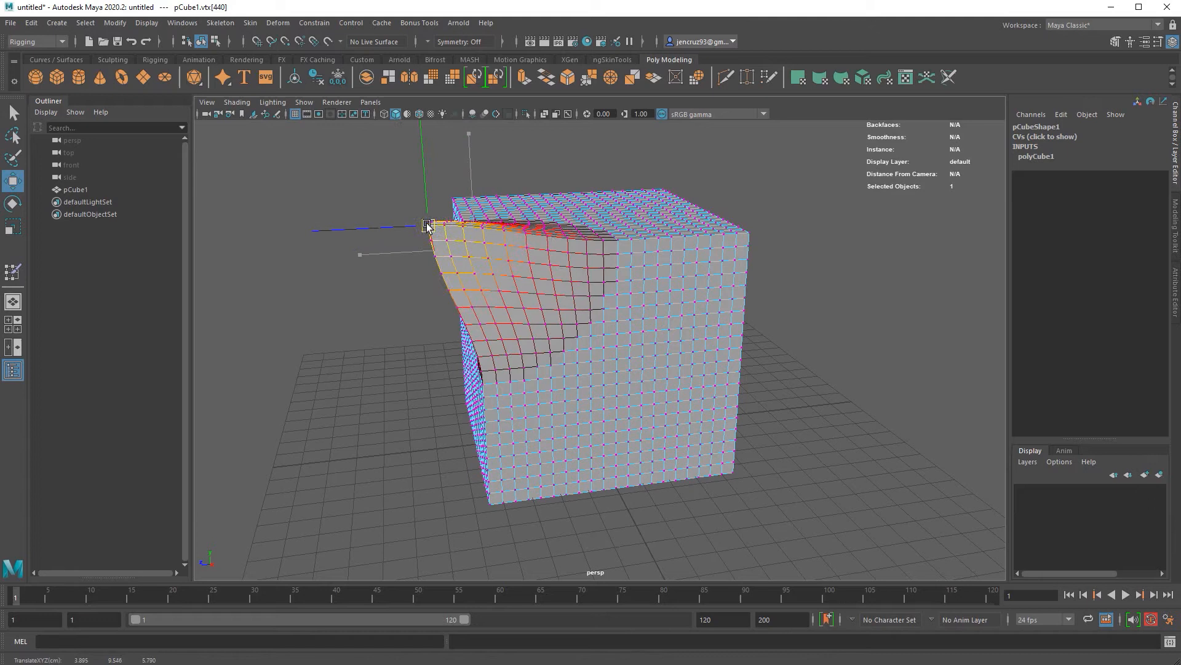
drag(428, 224, 428, 305)
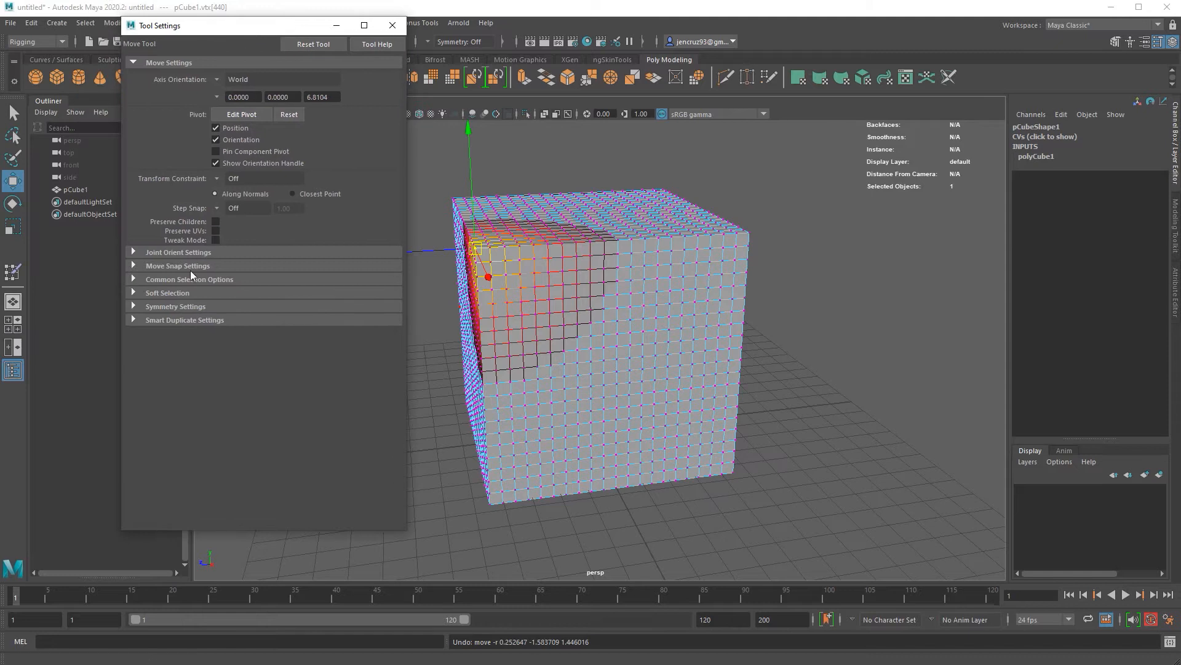
Expand the Soft Selection section in the Move tool settings
click(167, 292)
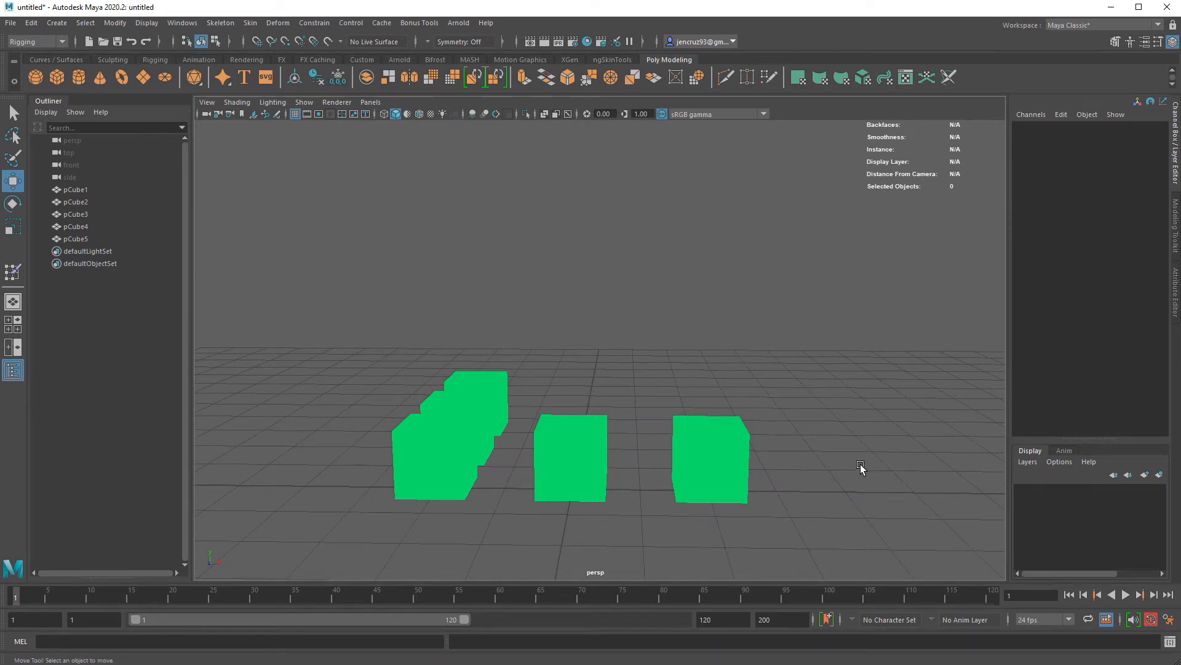
mouse_move(524, 563)
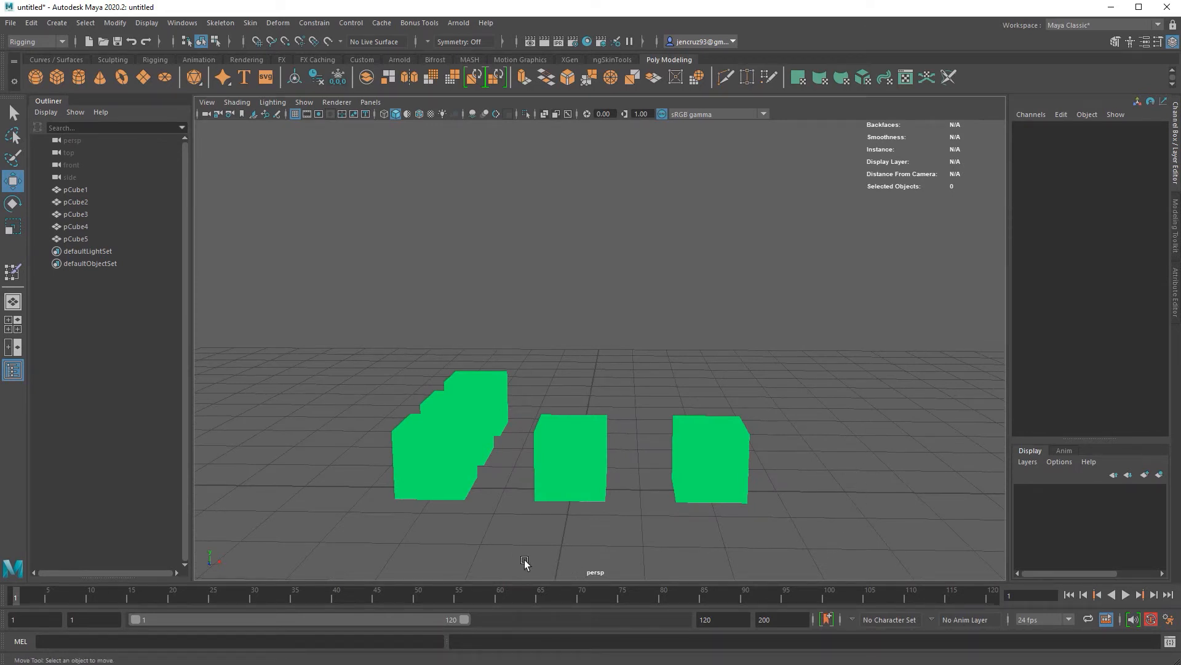
Show the Hypershade material editor over the five-cube scene
click(433, 444)
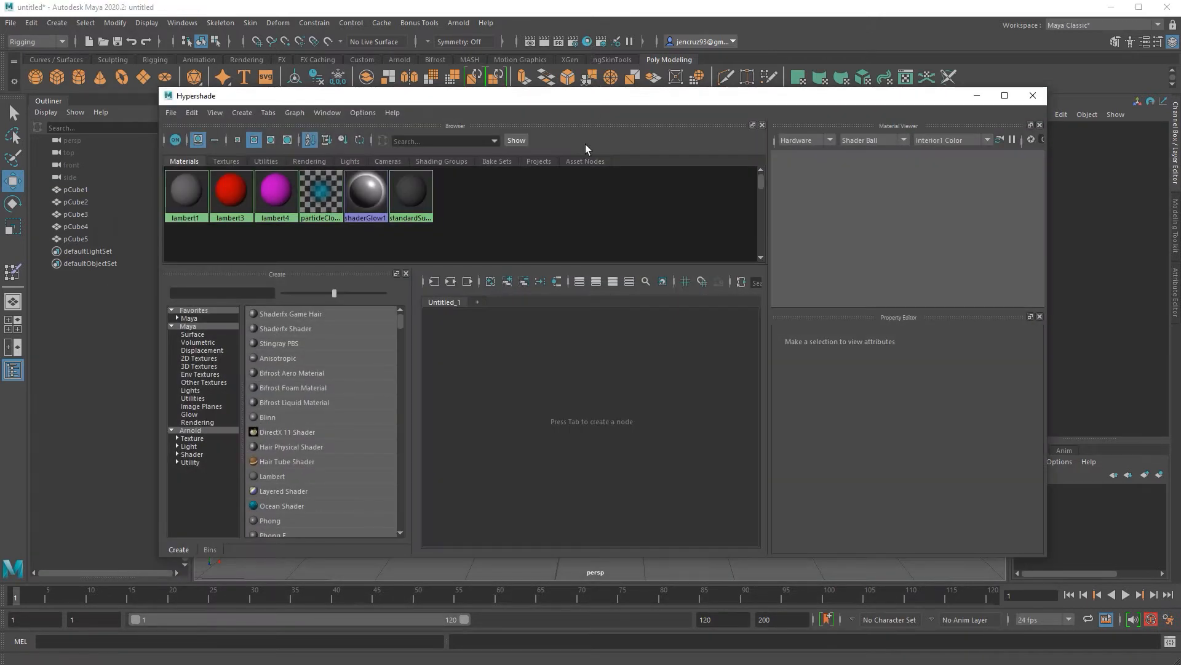
key(Tab)
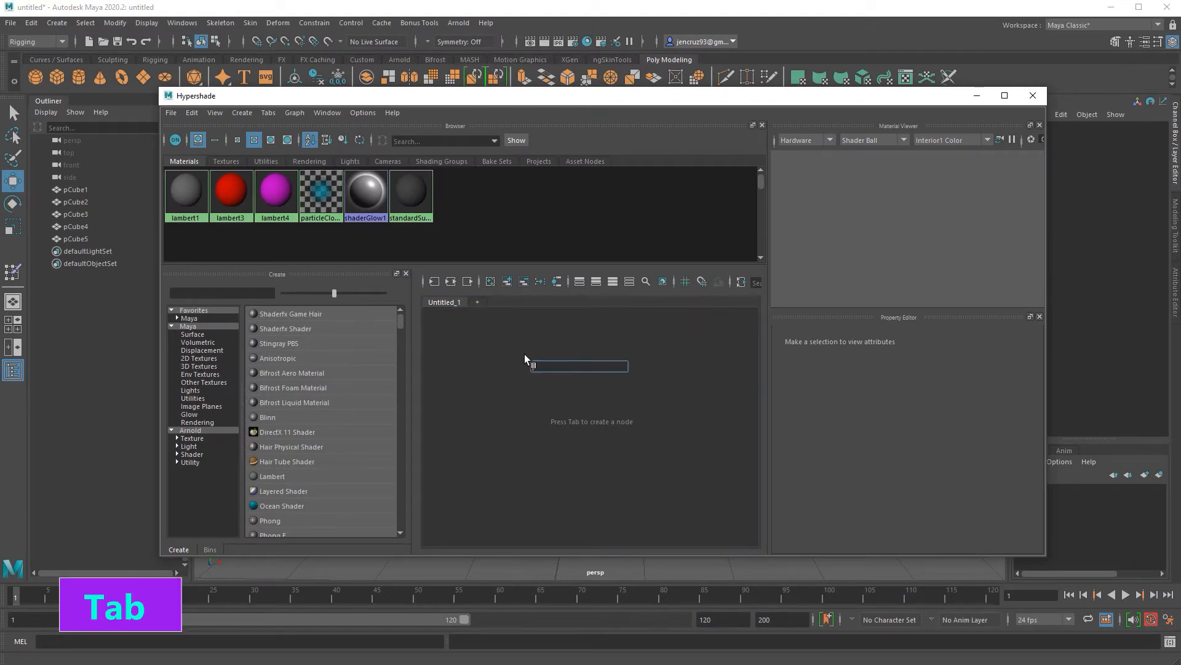
text(lam)
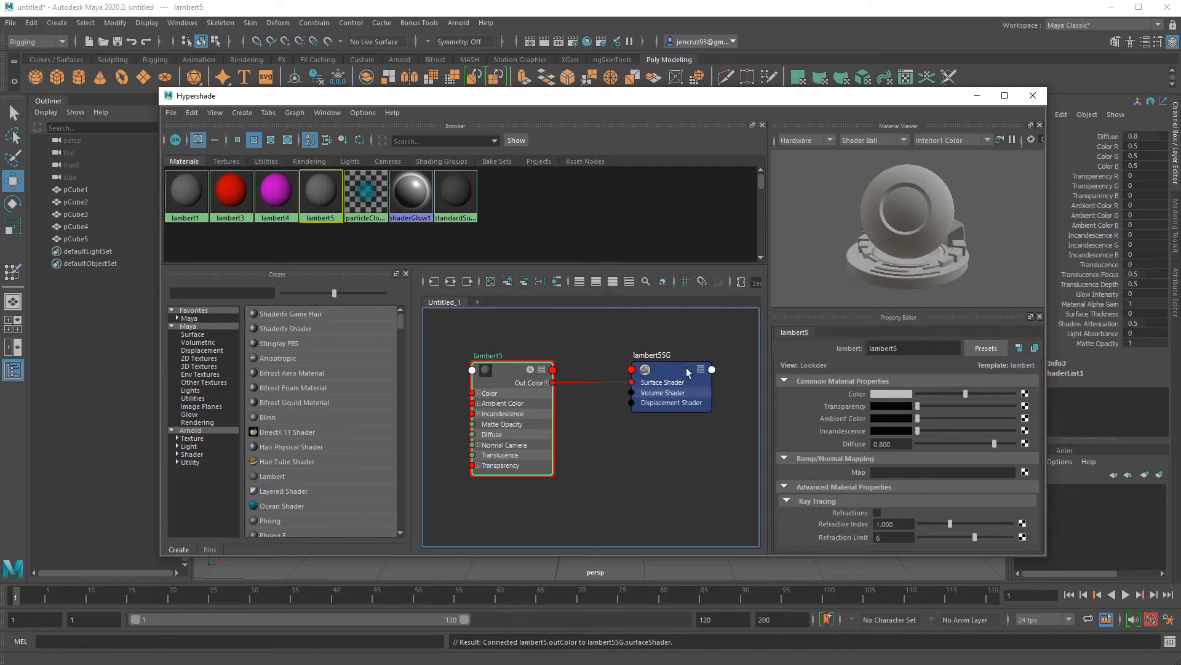
click(667, 356)
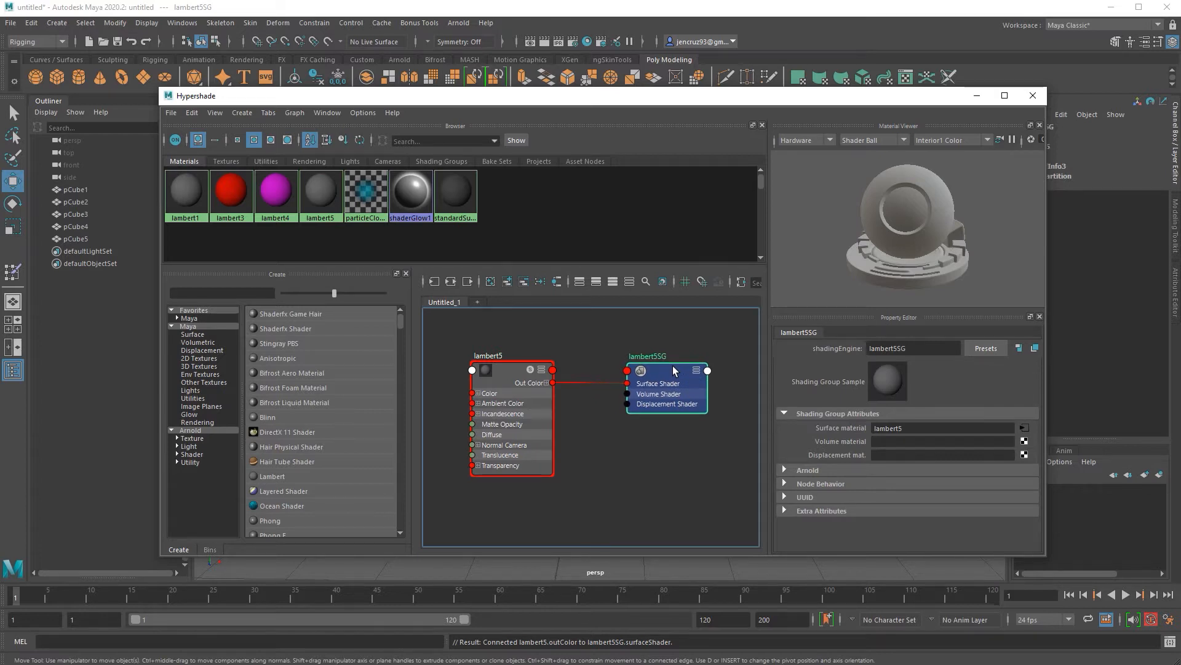
mouse_move(680, 440)
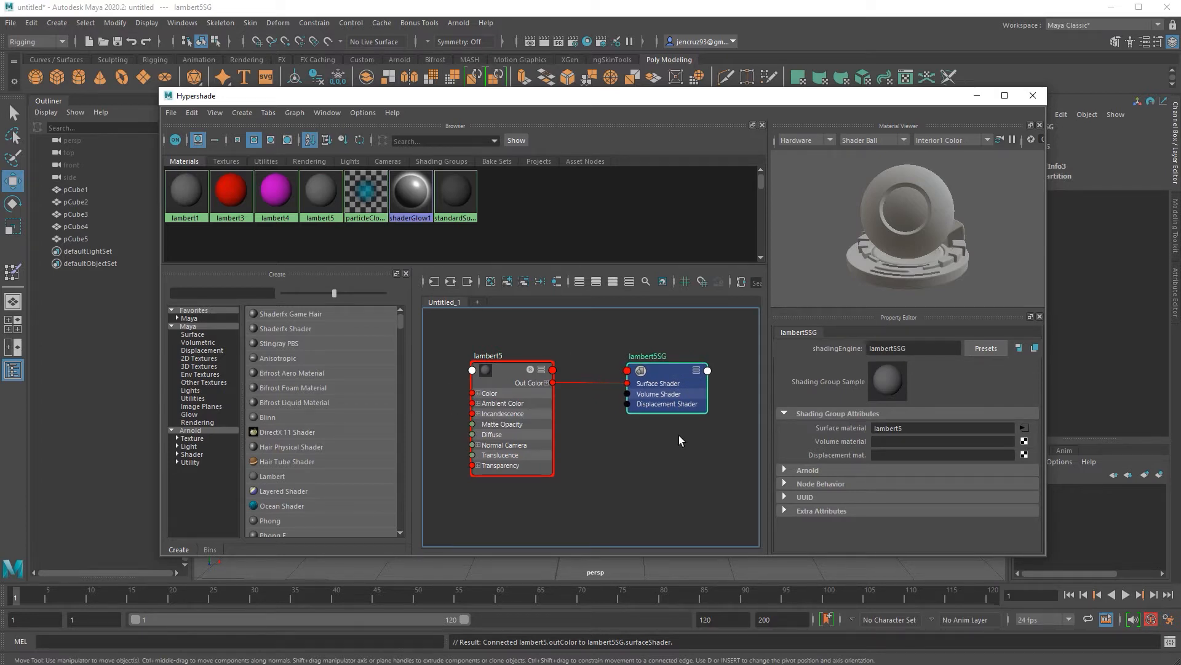
click(488, 355)
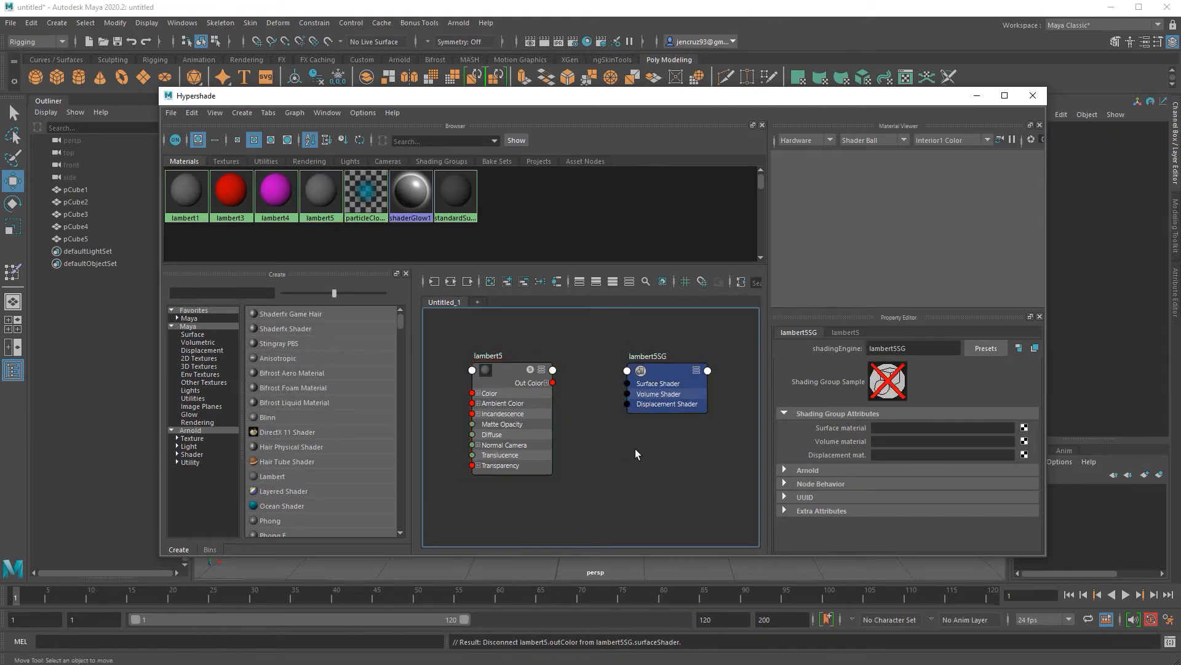
click(487, 369)
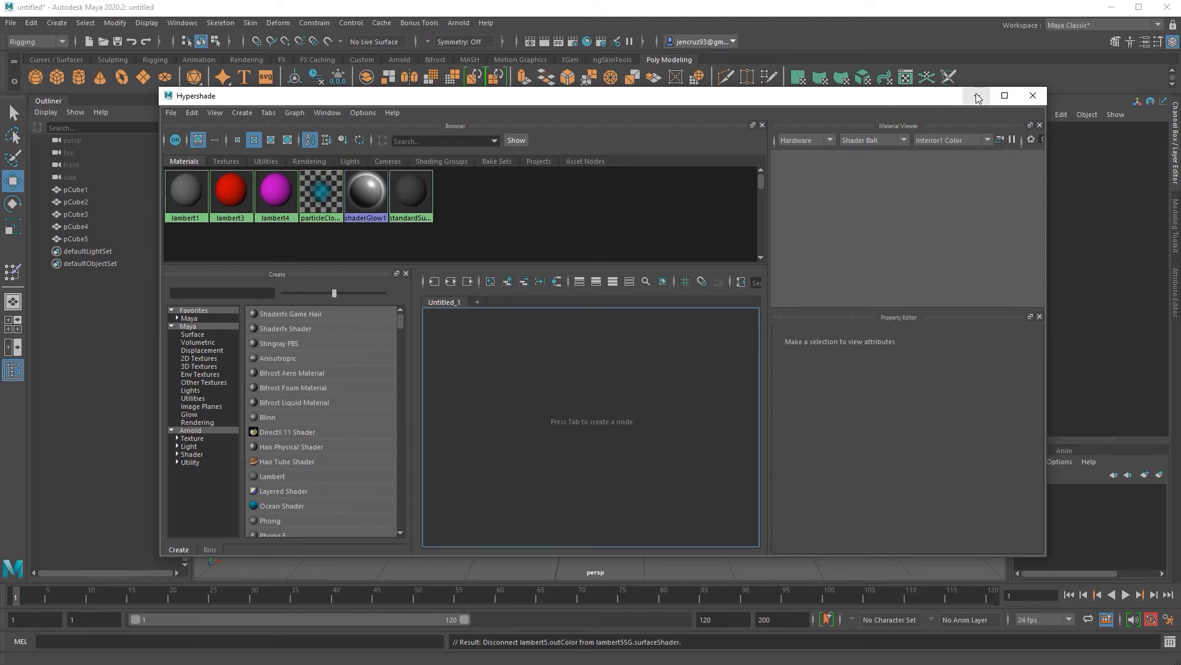
Hide Hypershade and show pCube1's lambert2SG shading group attributes with no surface material
click(1032, 96)
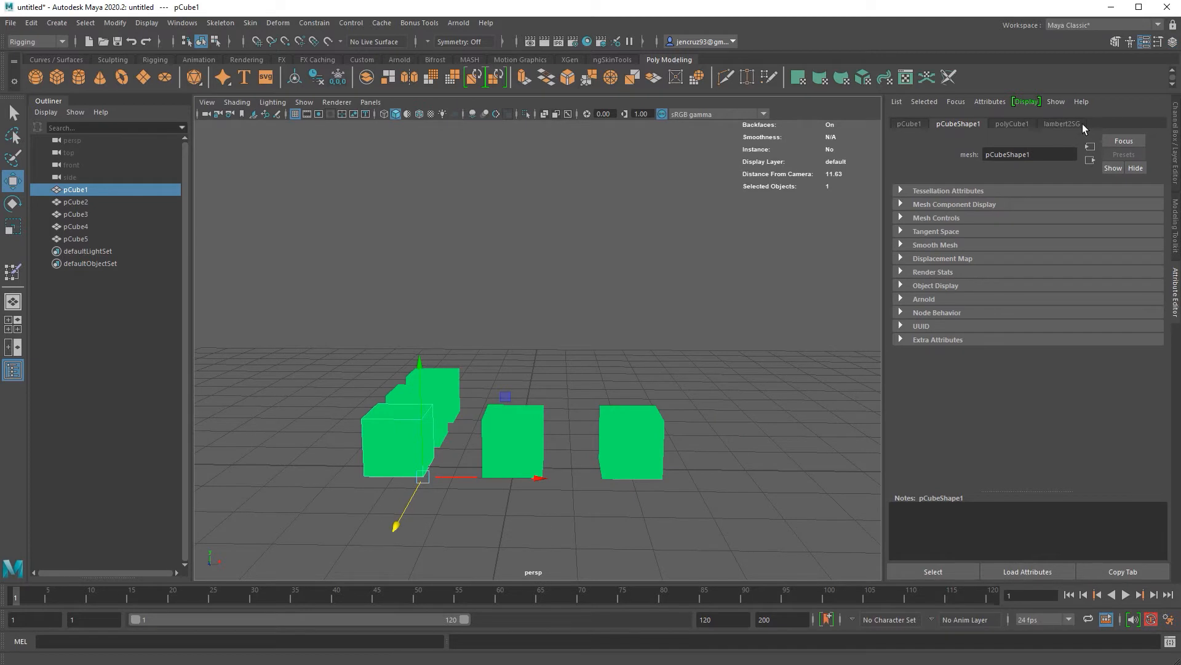
click(1062, 124)
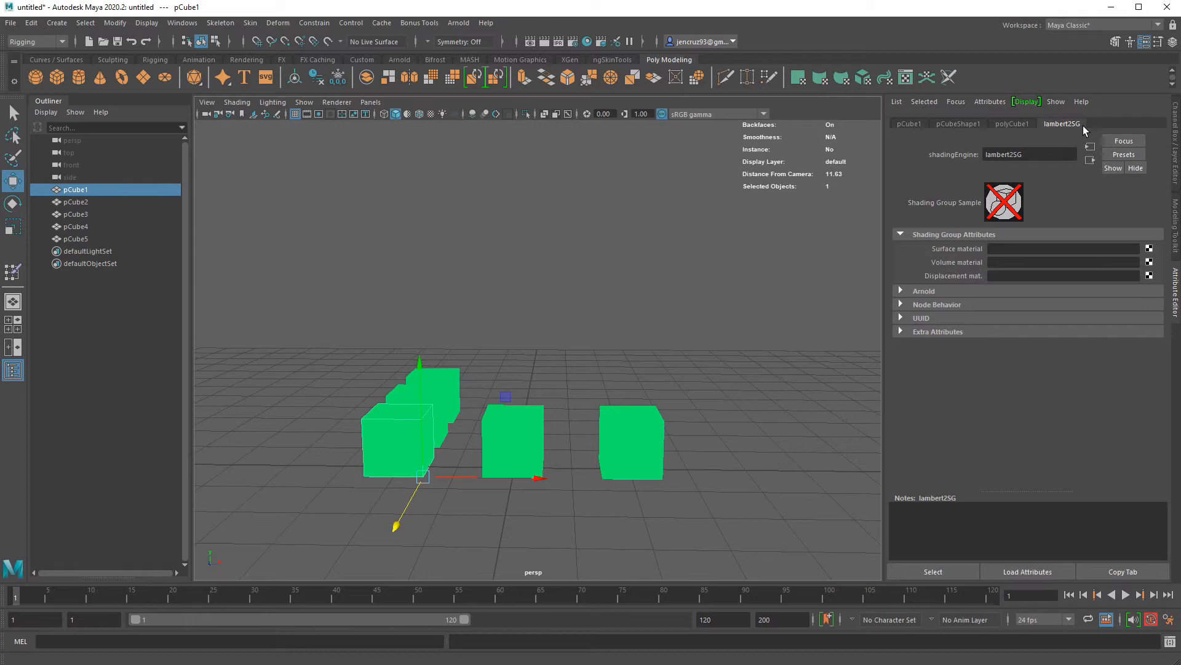
mouse_move(981, 228)
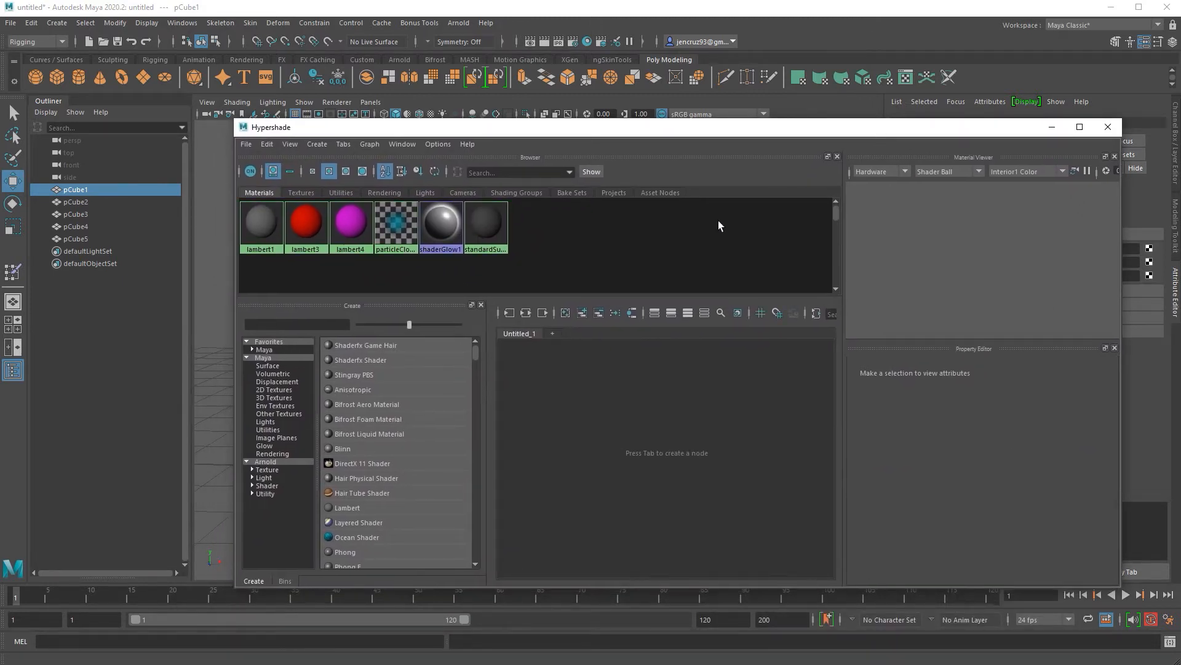
mouse_move(485, 222)
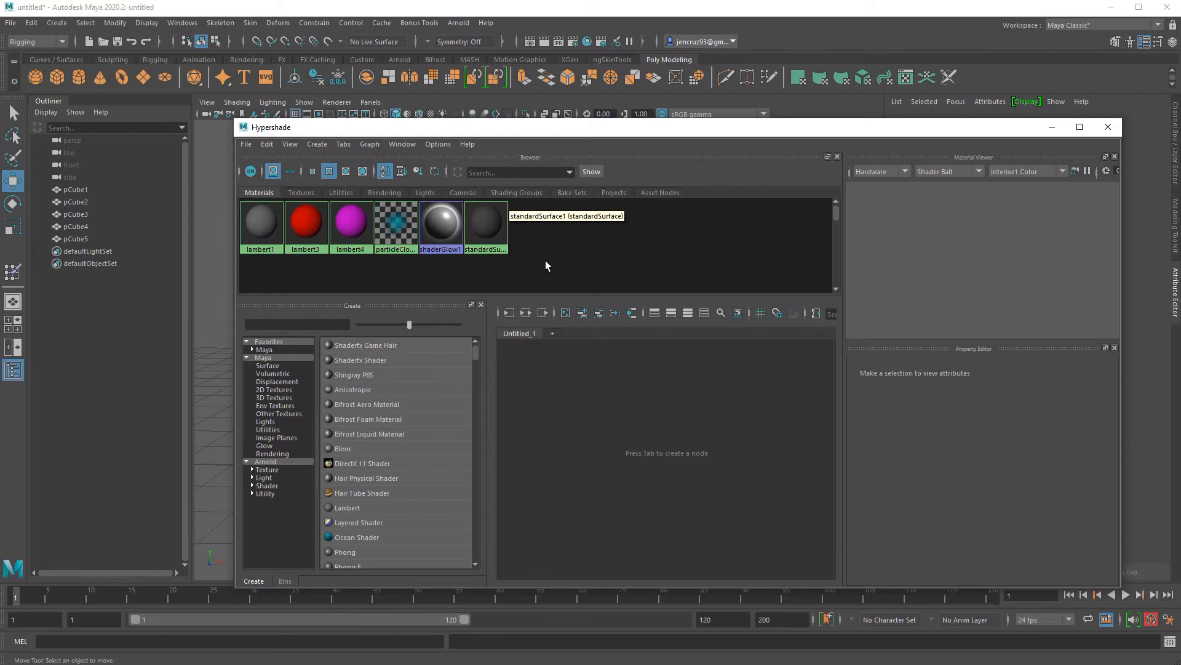
mouse_move(376, 271)
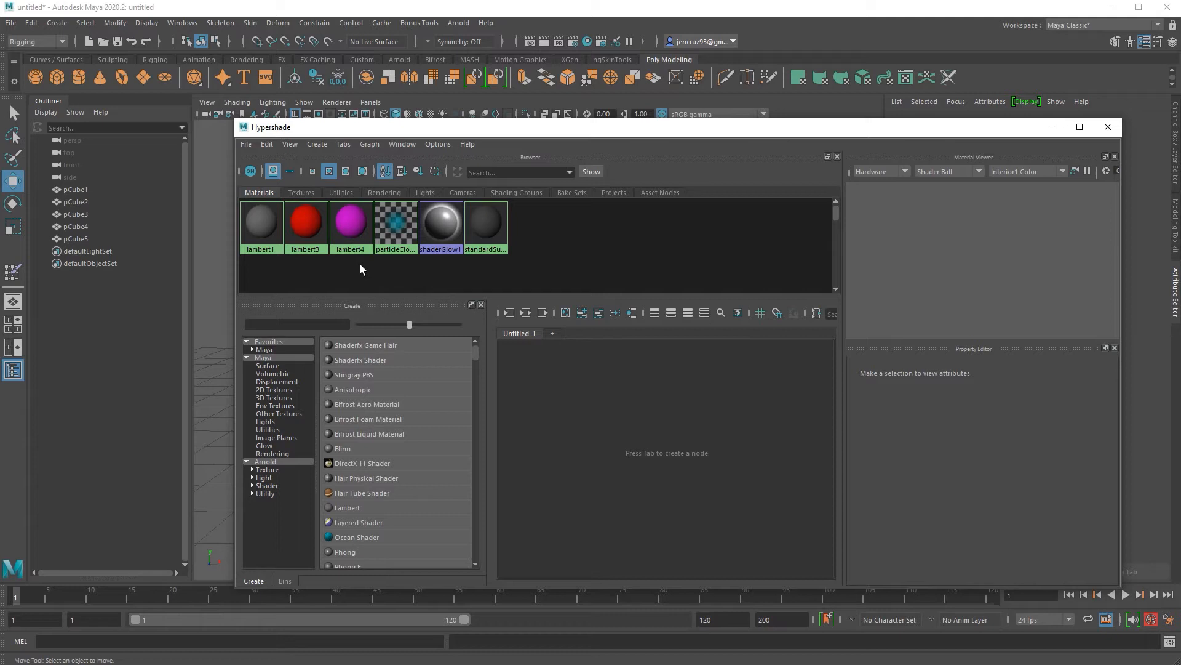
Create a new Lambert material node, lambert5, in the Hypershade graph
key(Tab)
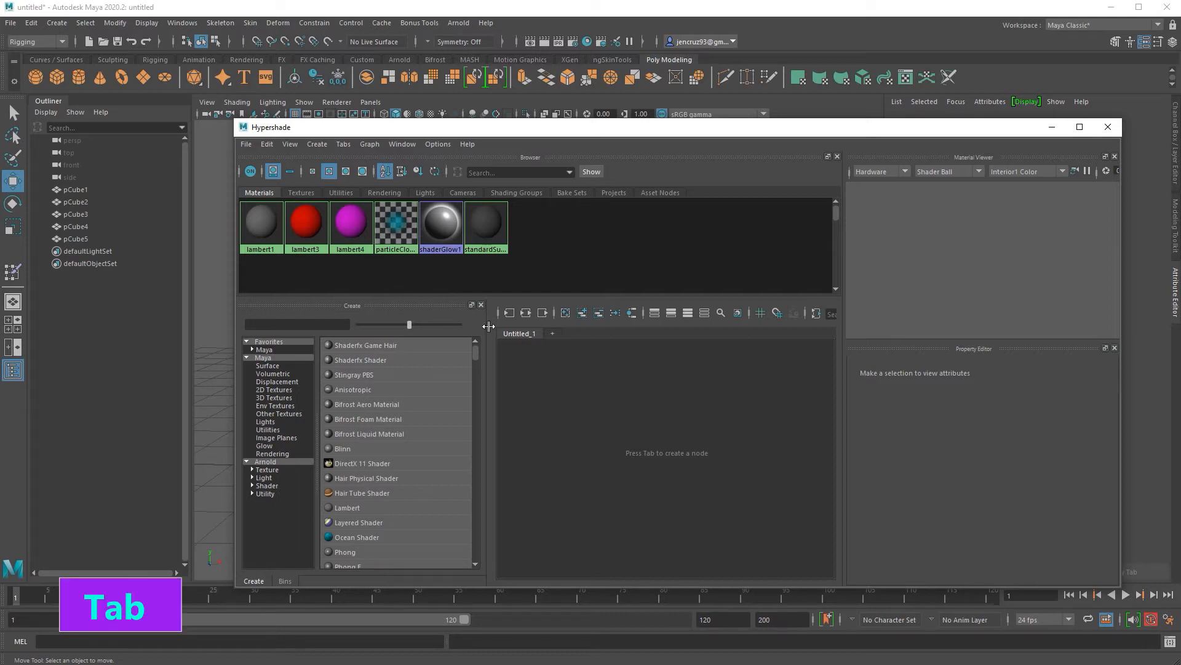
key(Tab)
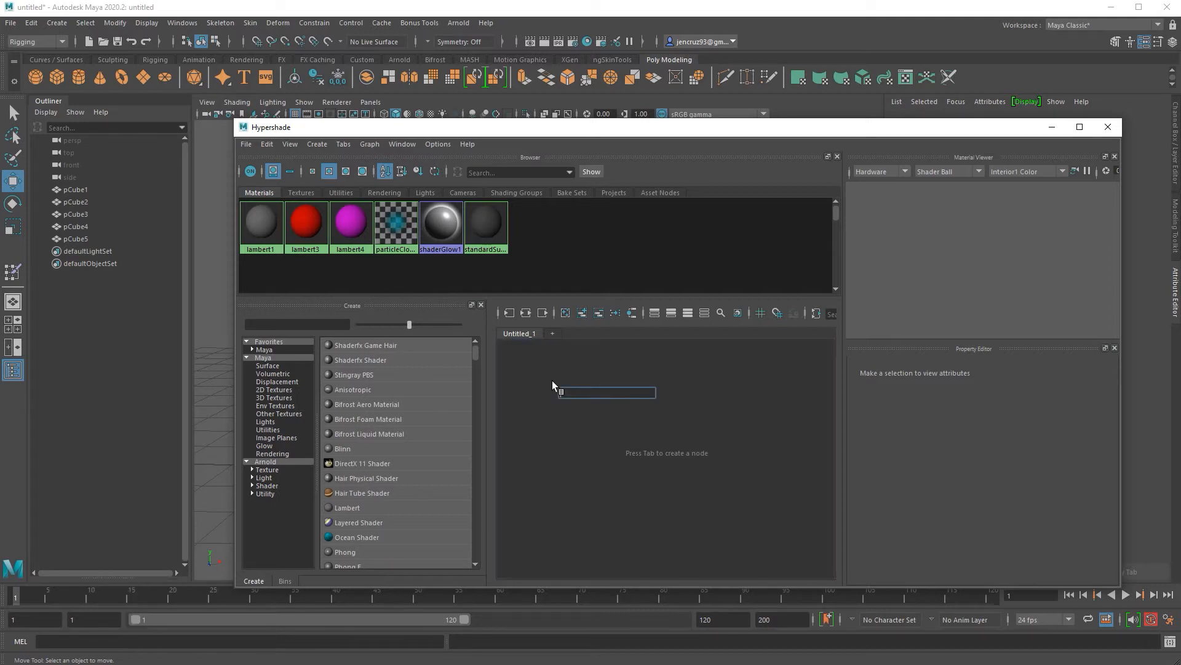
key(Return)
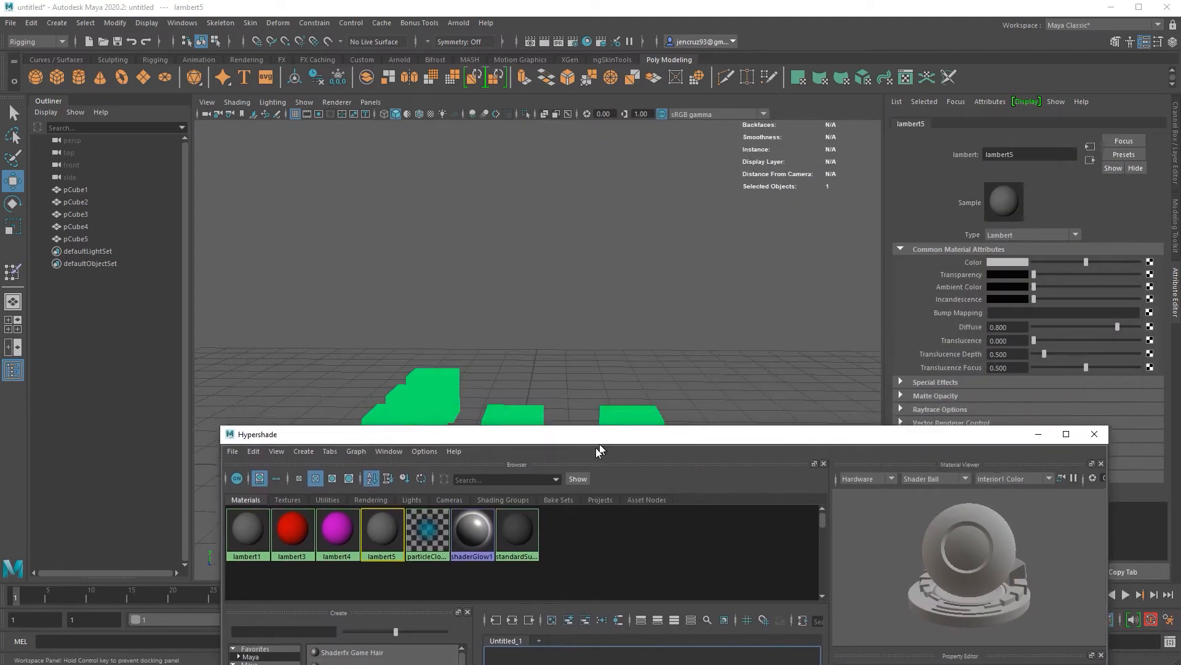
right_click(463, 534)
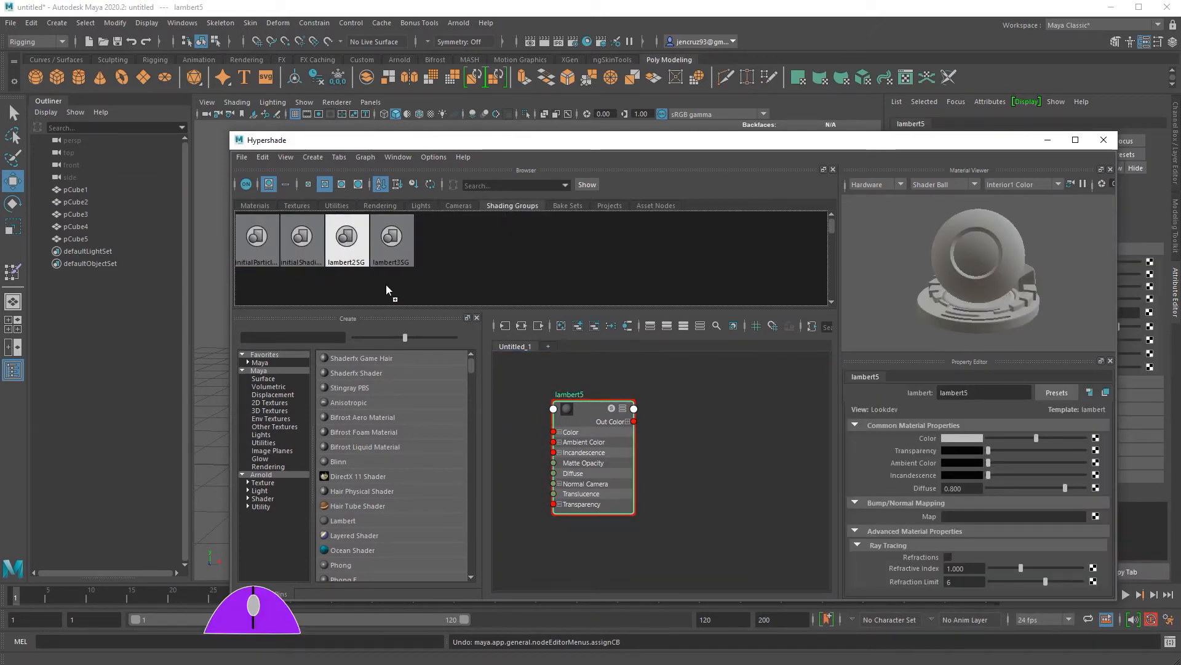
Connect lambert5's Out Color to lambert2SG's Surface Shader input
click(345, 236)
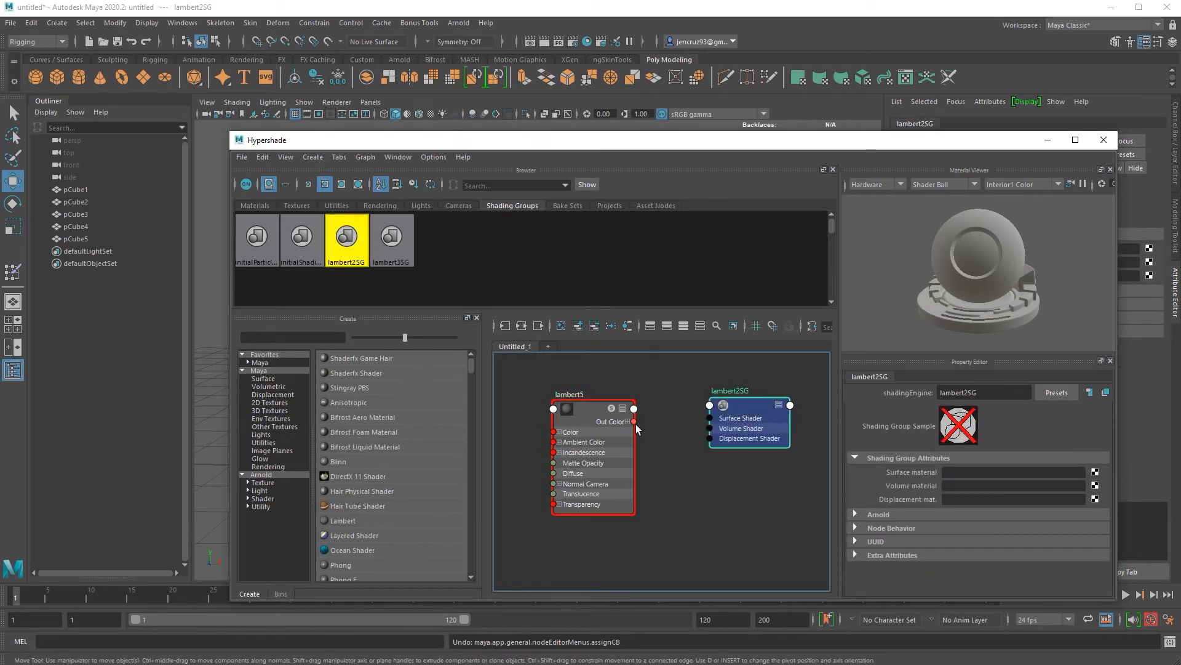
drag(635, 421, 721, 405)
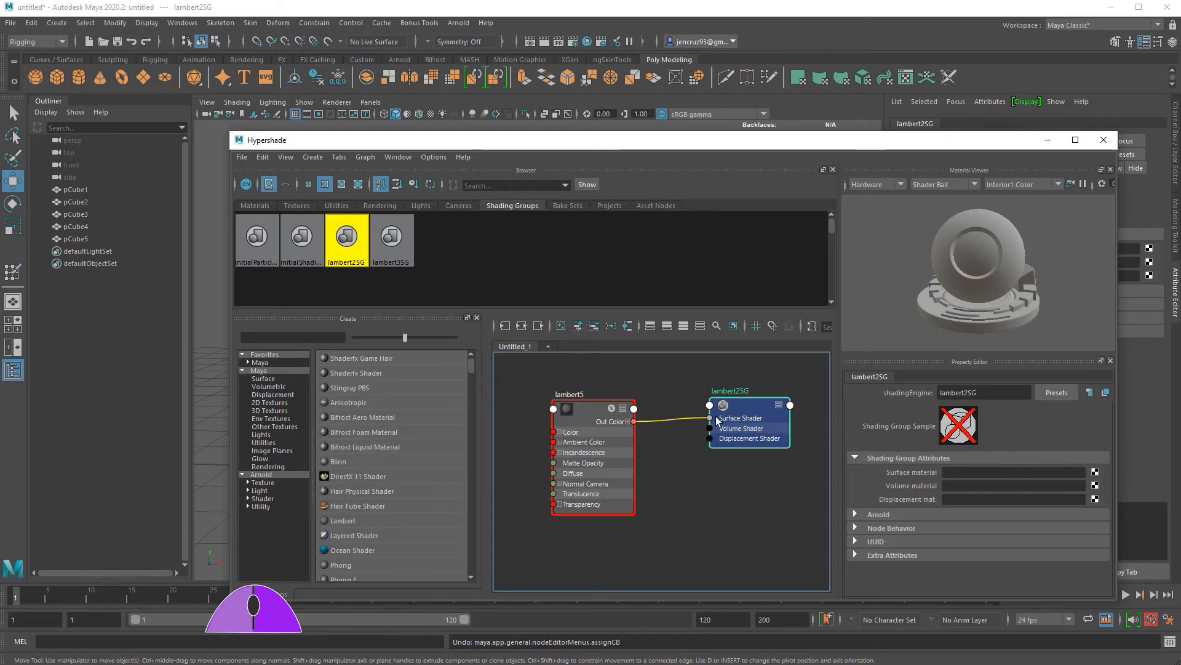
drag(635, 409, 708, 418)
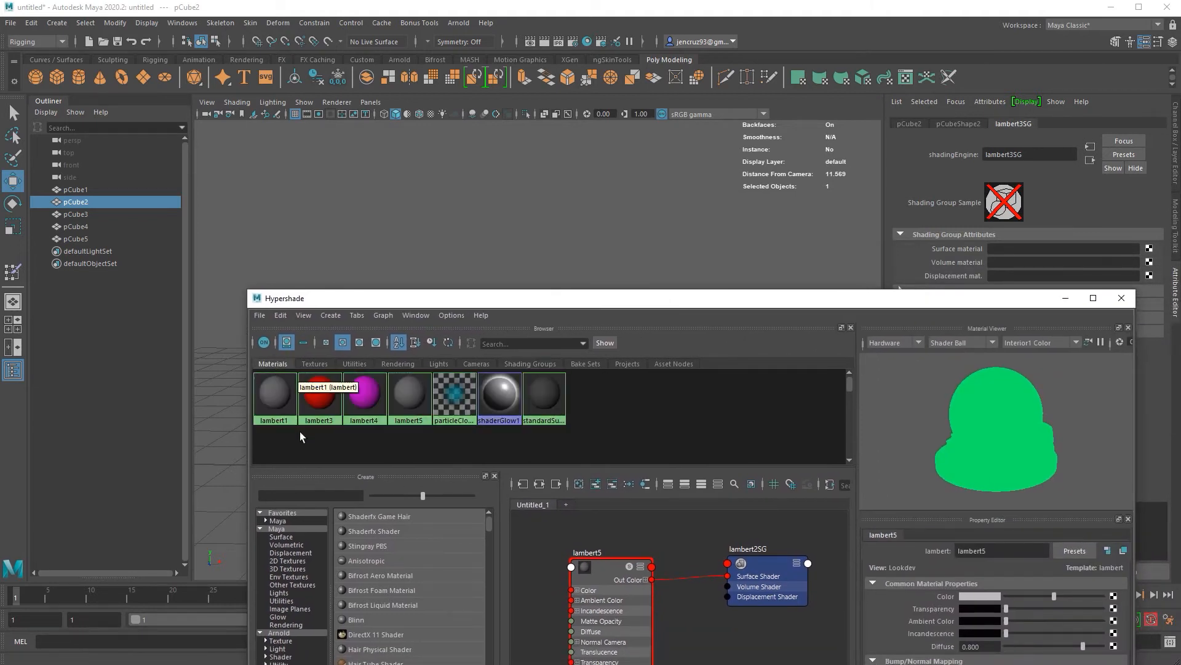
Connect the red lambert3 material's Out Color to lambert3SG's Surface Shader
click(318, 392)
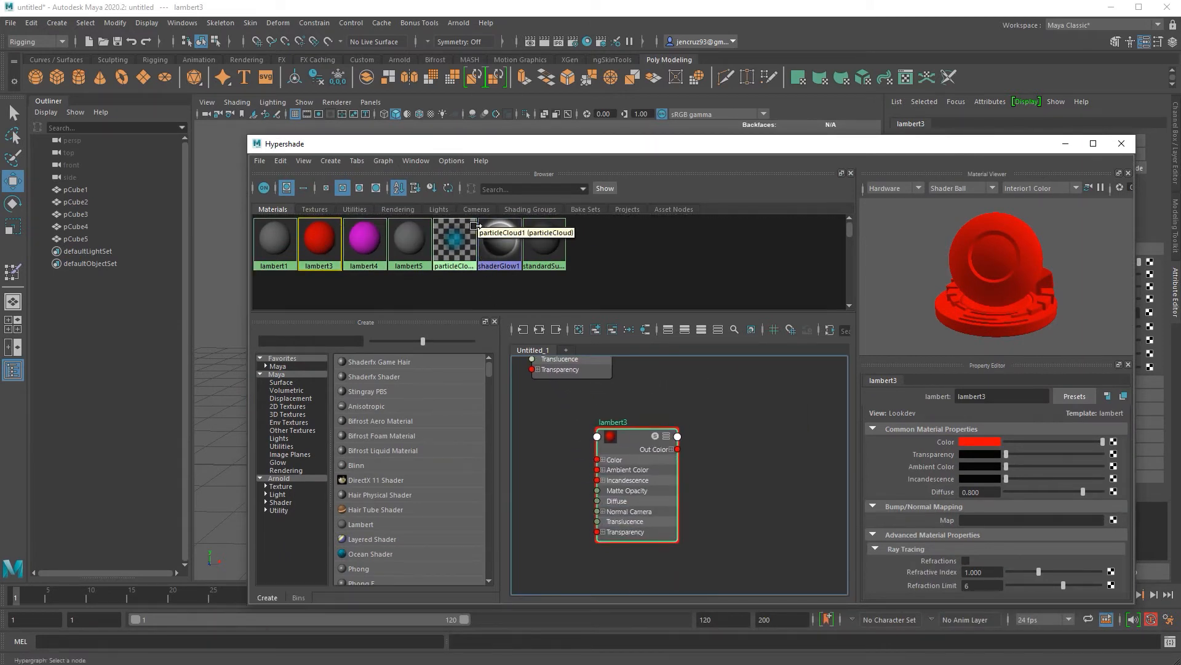
click(529, 209)
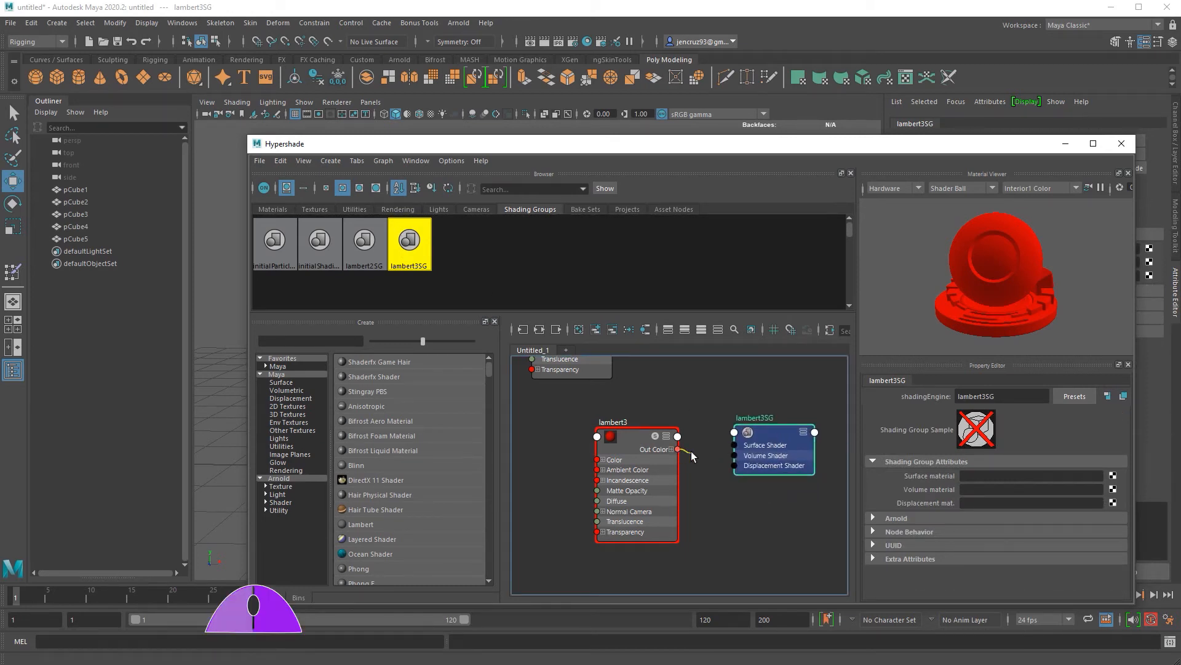
drag(677, 436, 736, 431)
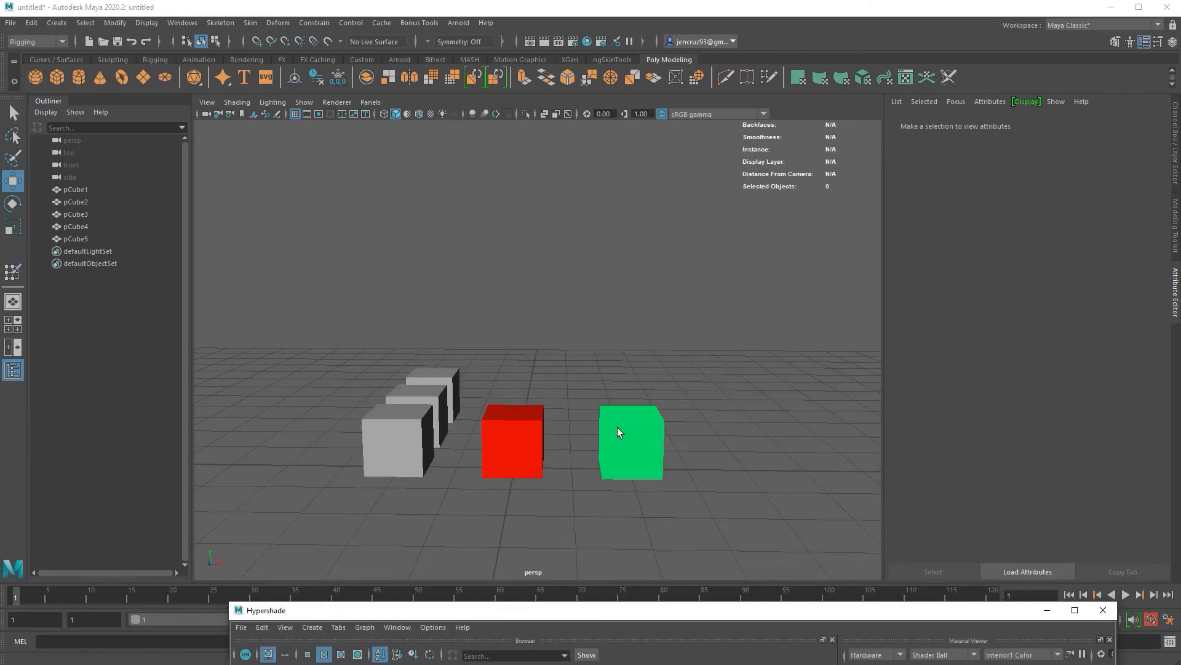
Select pCube3 and graph the magenta lambert4 material in the Hypershade node editor
click(631, 440)
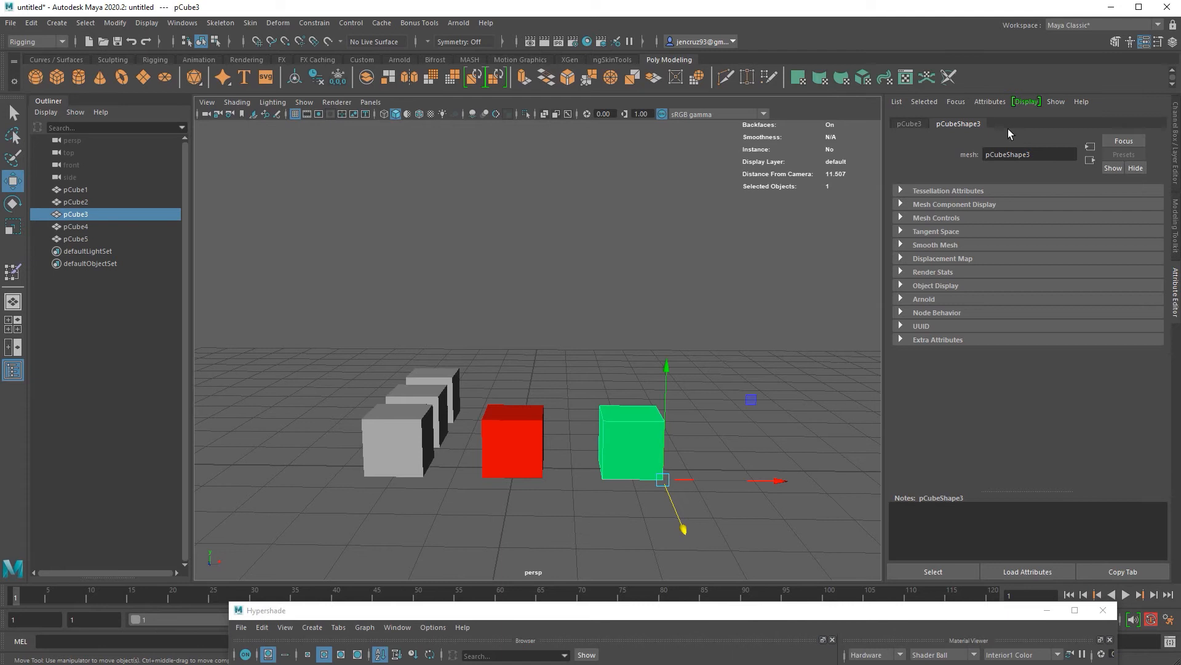
mouse_move(1013, 124)
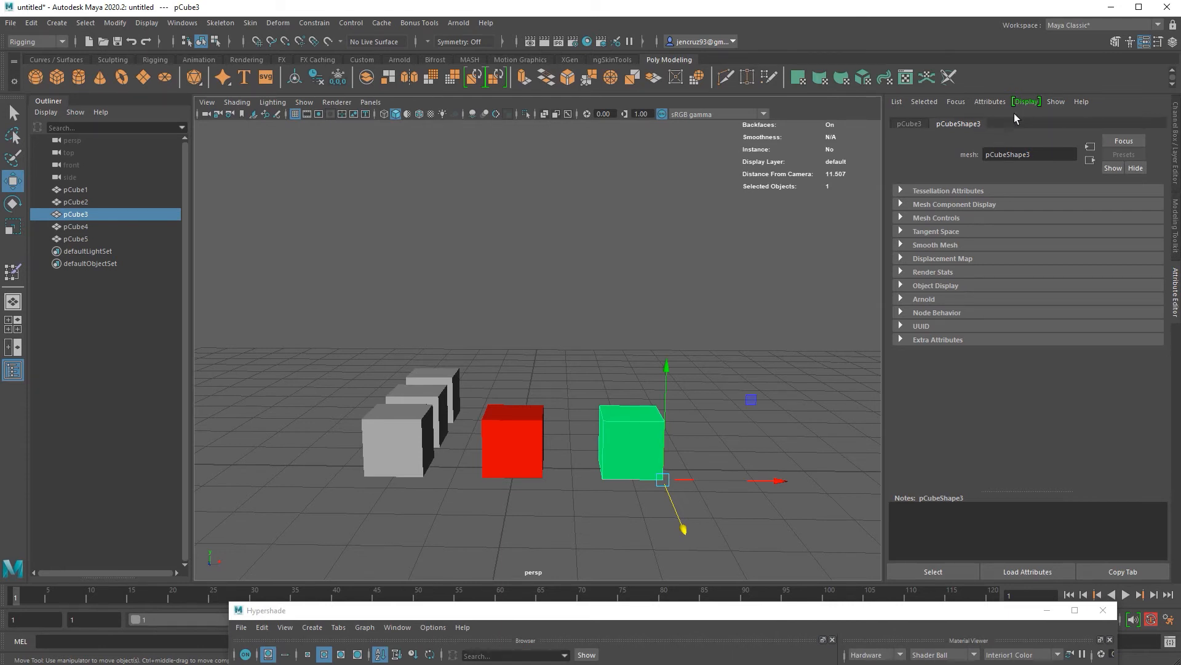
mouse_move(793, 518)
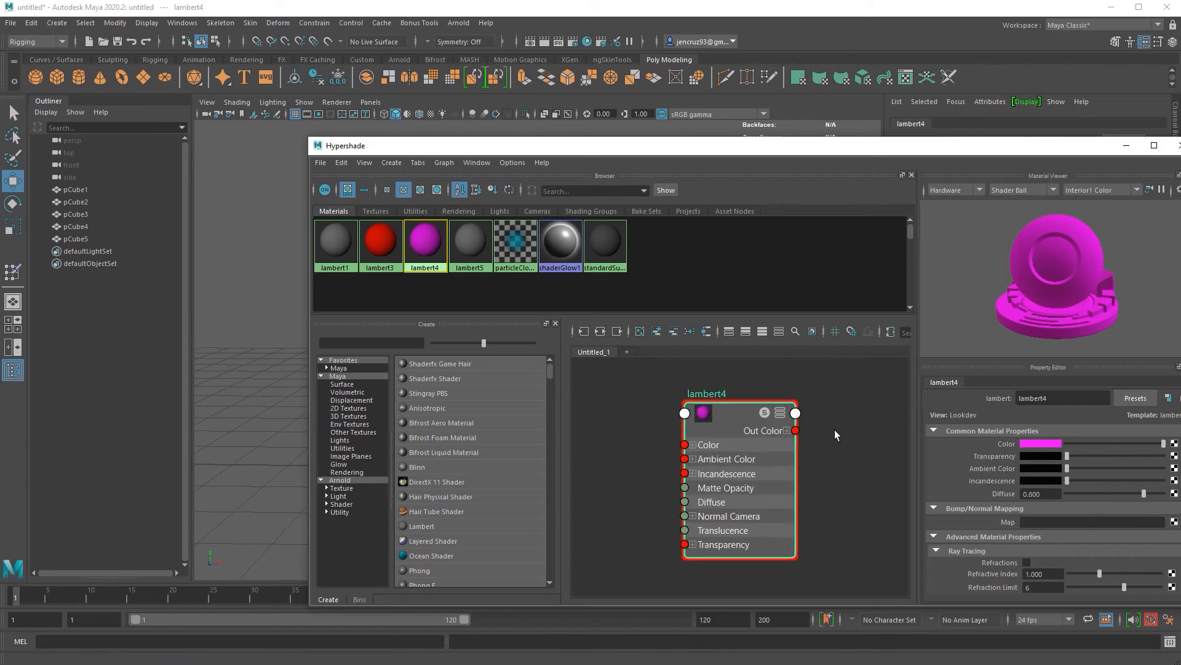
drag(739, 414, 659, 397)
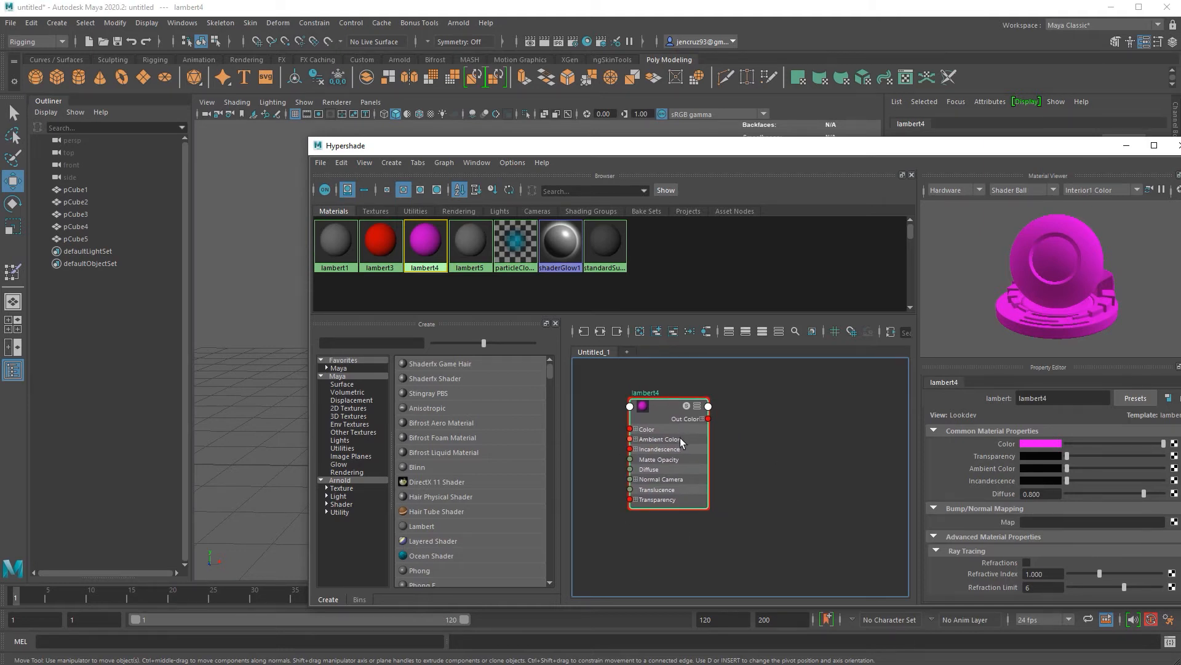
click(766, 484)
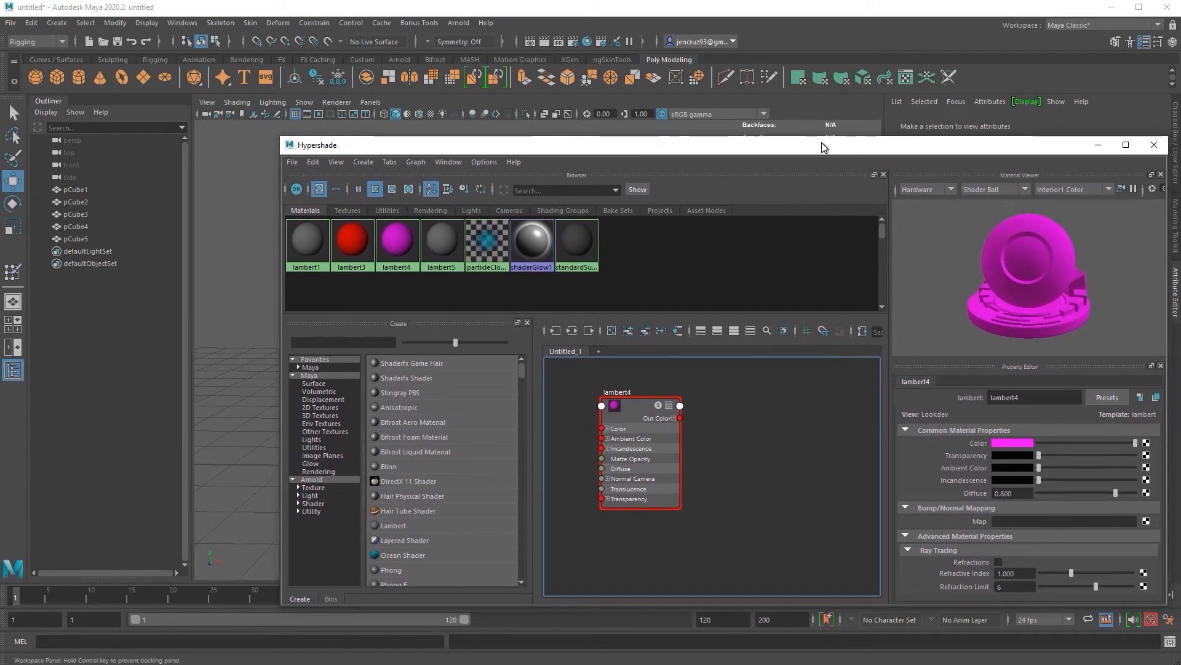
mouse_move(713, 437)
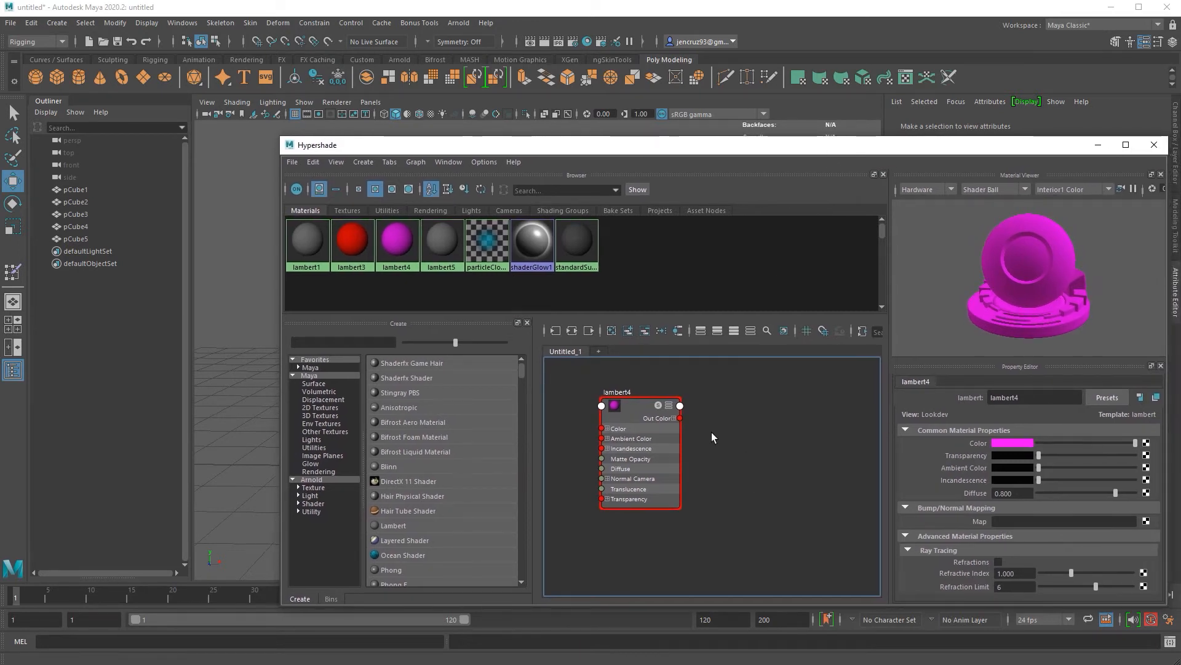
Create shading group lambert6SG, feed lambert4's Out Color into its Surface Shader, and select pCube3
key(Tab)
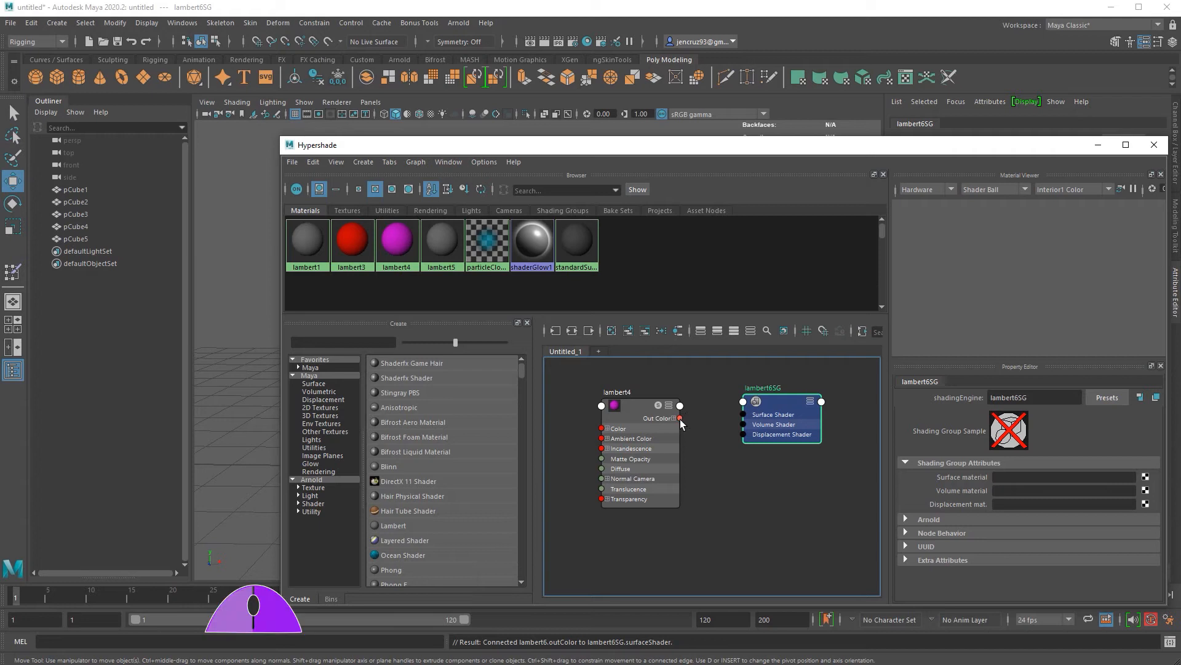
drag(680, 418, 743, 413)
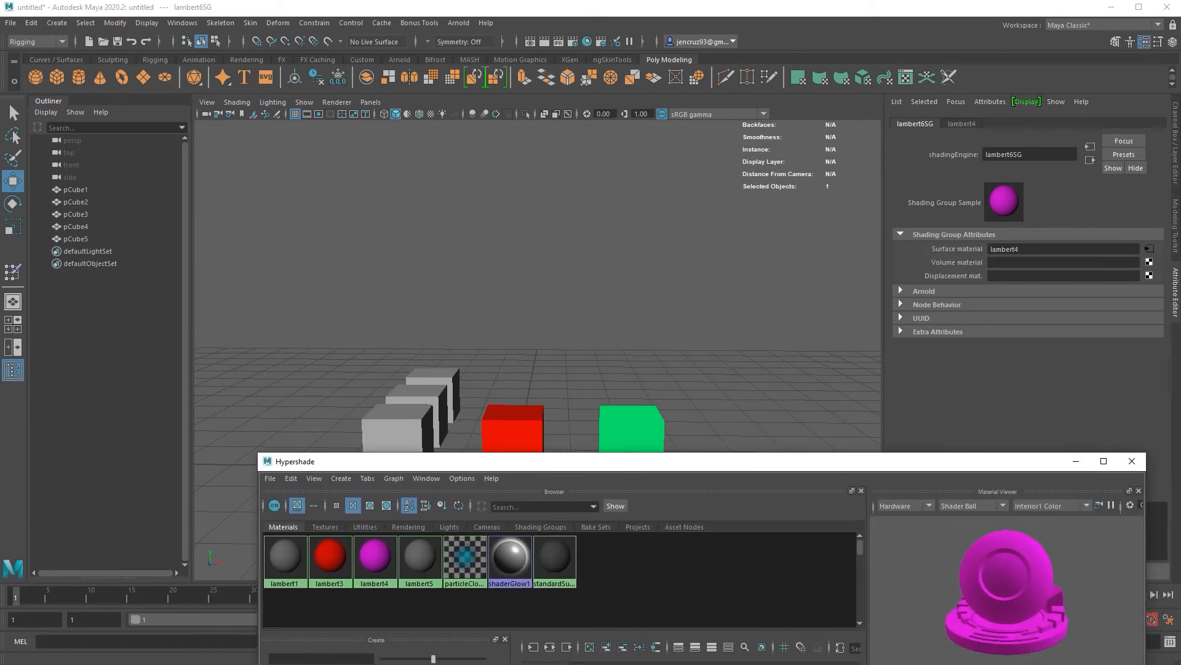
click(631, 429)
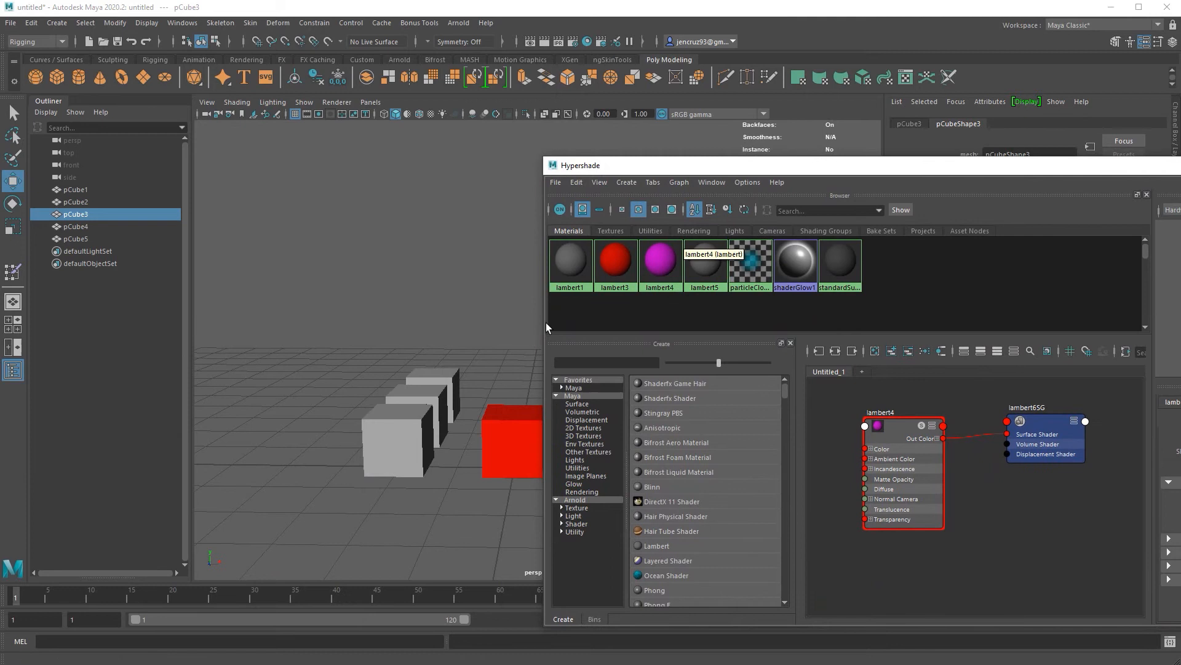
mouse_move(889, 428)
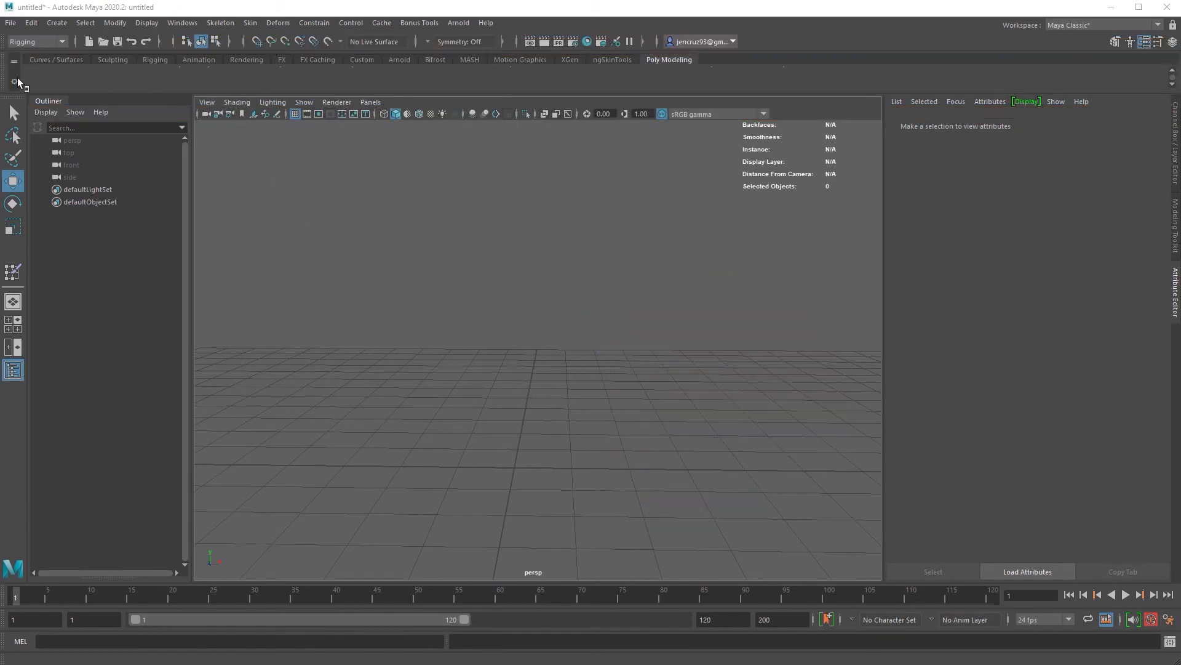
mouse_move(1164, 88)
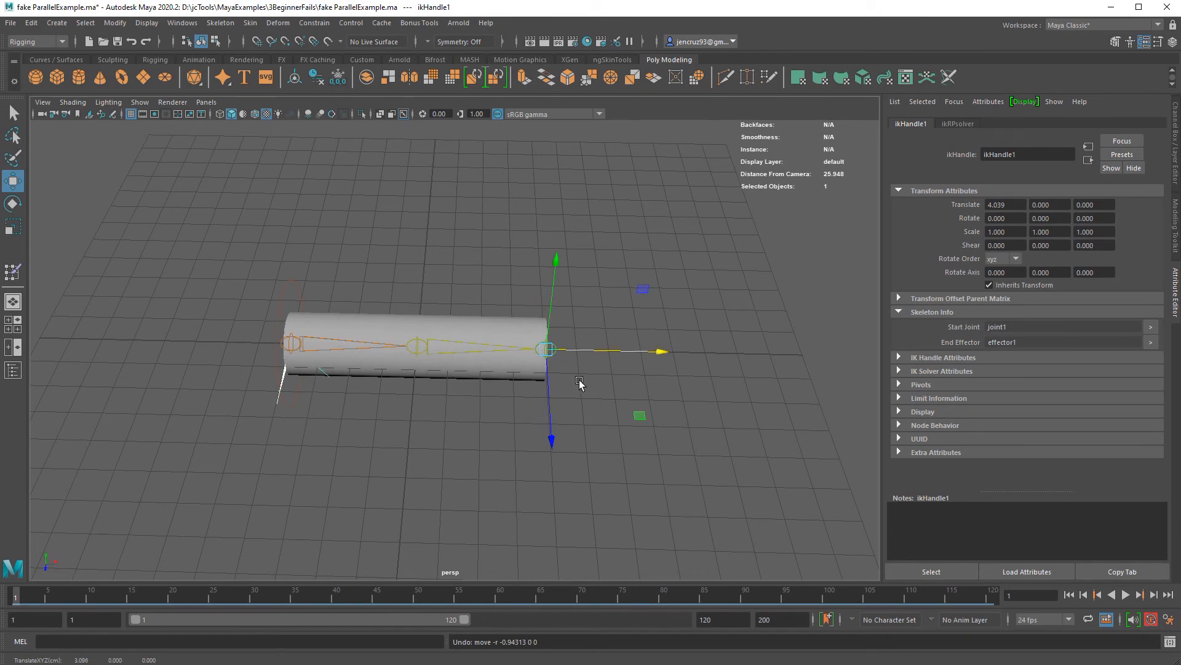
mouse_move(603, 369)
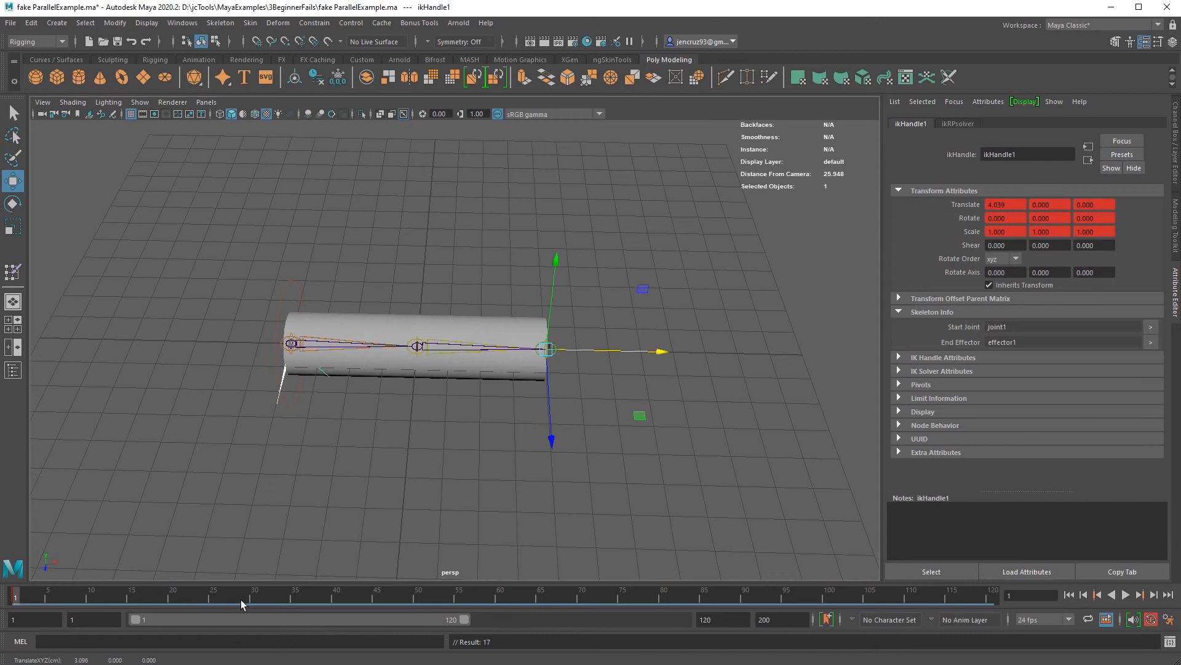
Set the playback range end frame to 30
click(254, 594)
text(30)
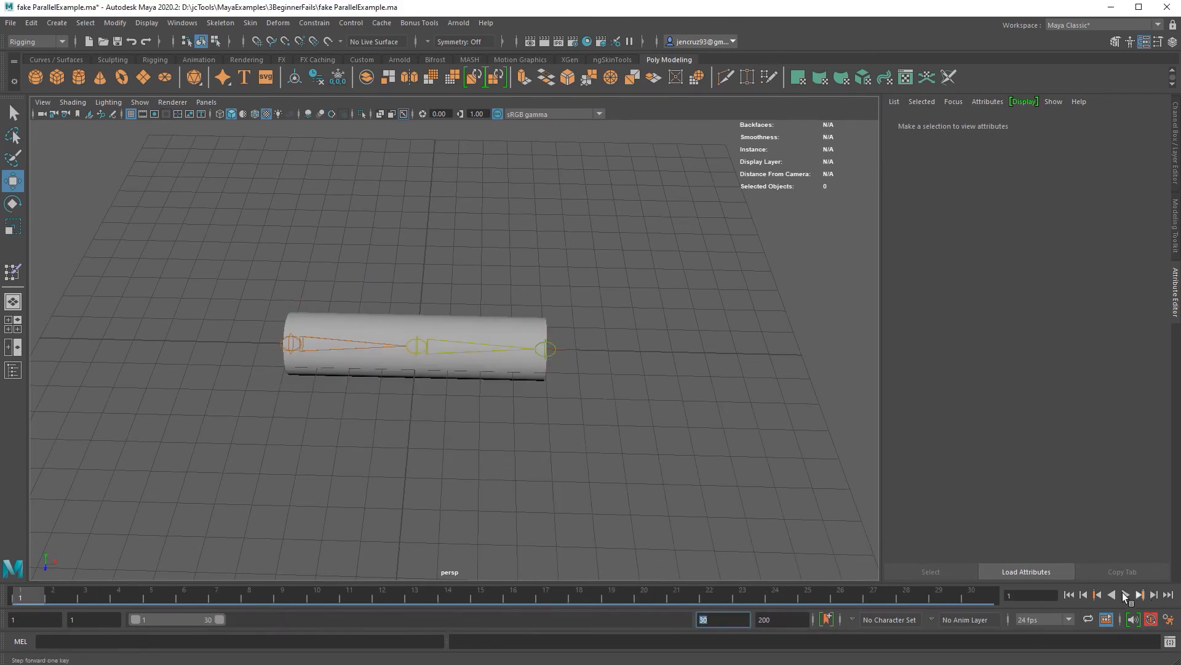
Play the IK animation forward until the cylinder bends into a V at frame 27, then stop
click(1125, 595)
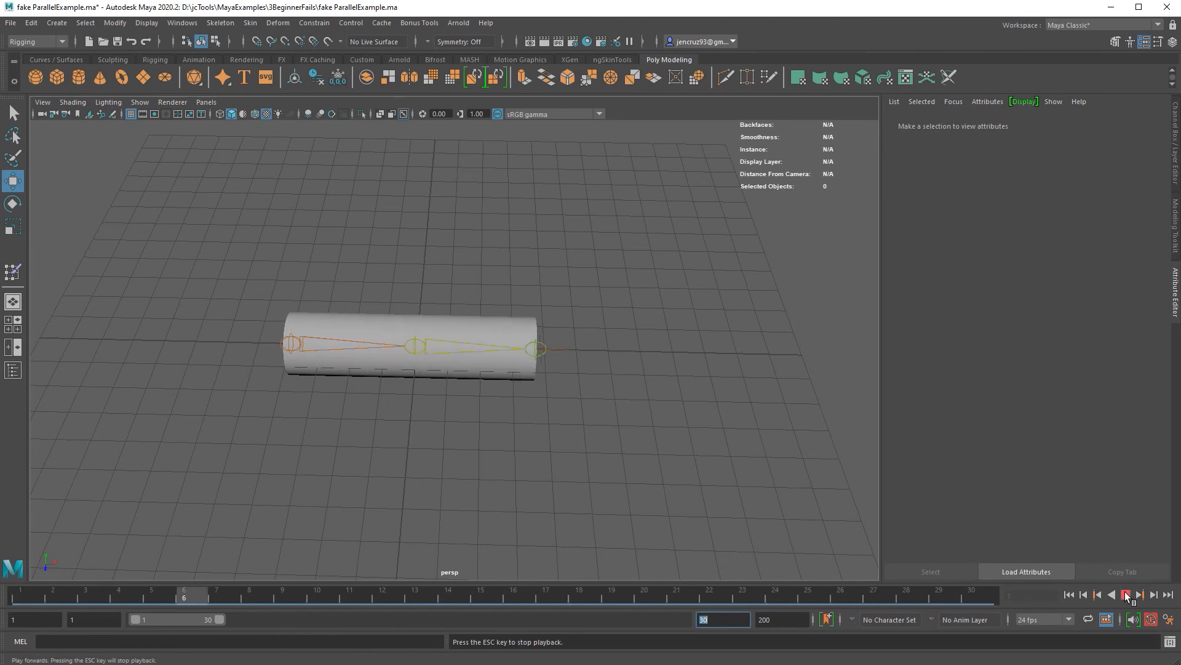
click(1128, 594)
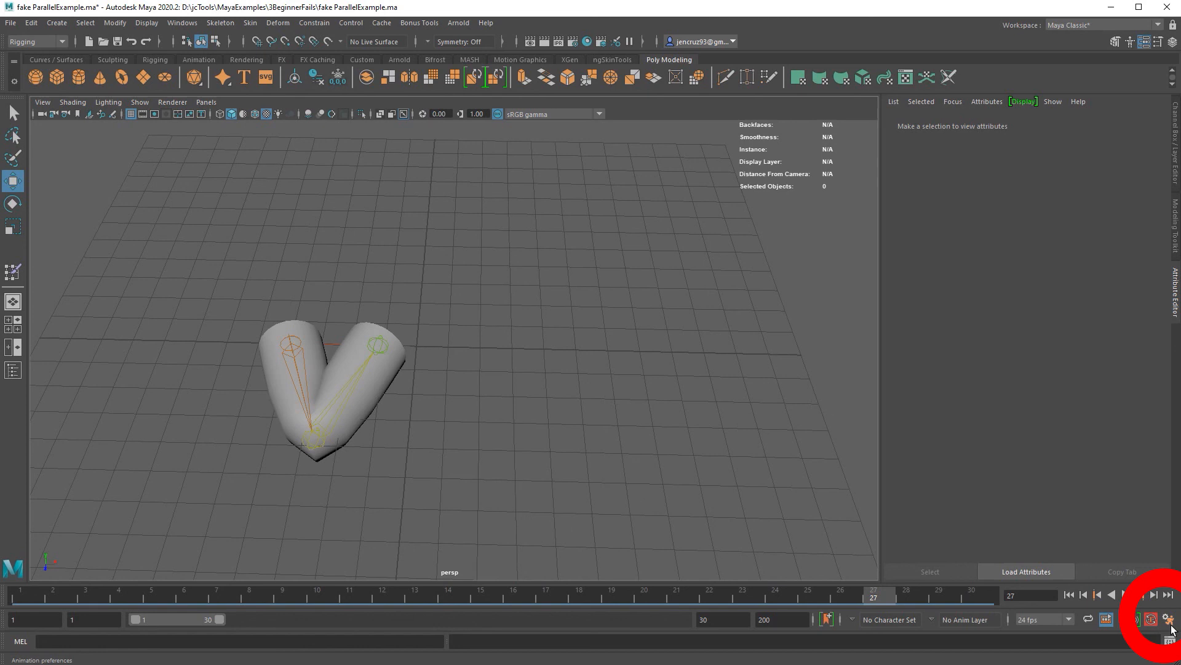
Set Evaluation mode to DG in Animation Preferences, save it, and replay the animation
click(1150, 618)
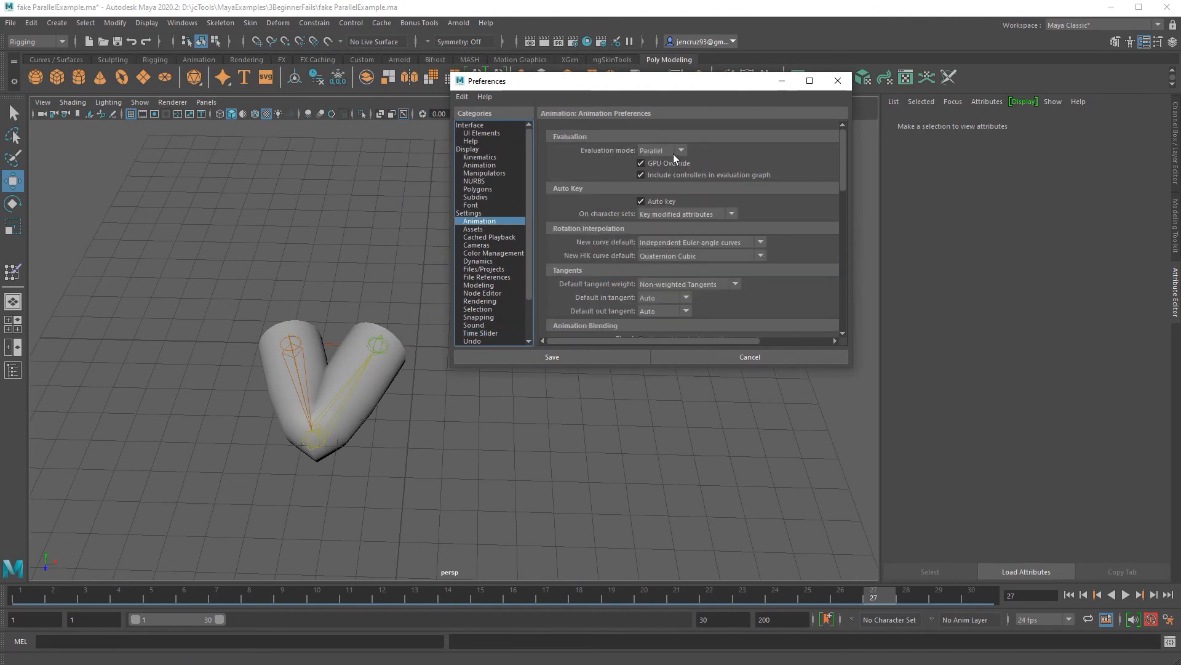
click(662, 150)
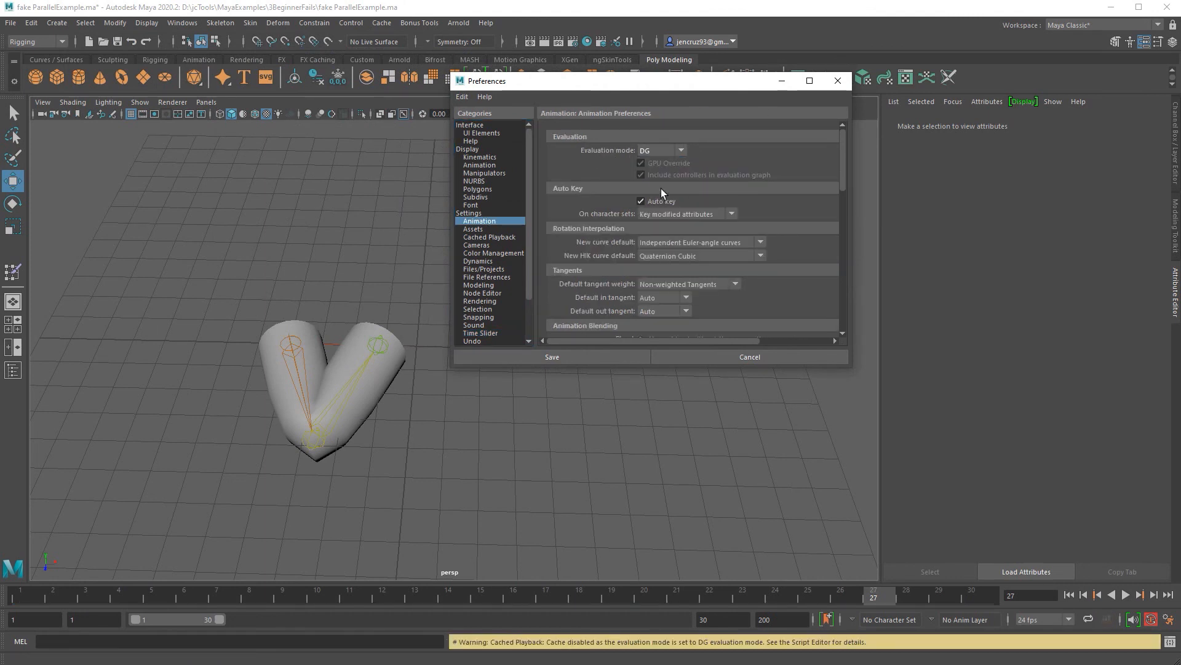
click(550, 357)
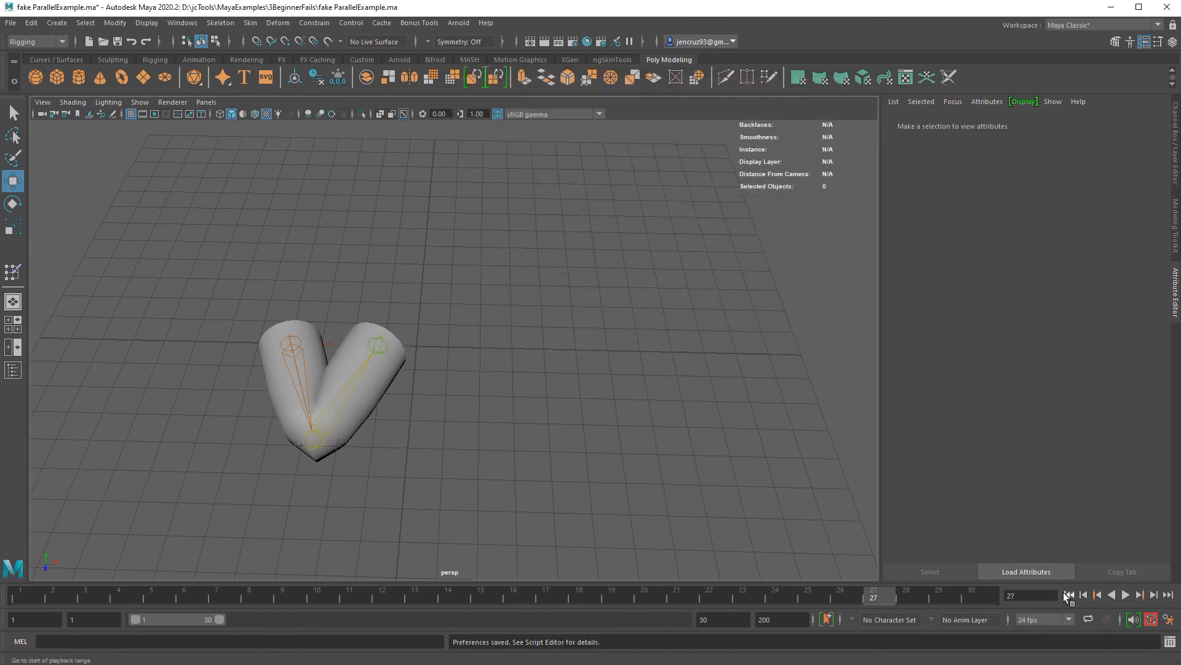
click(1124, 594)
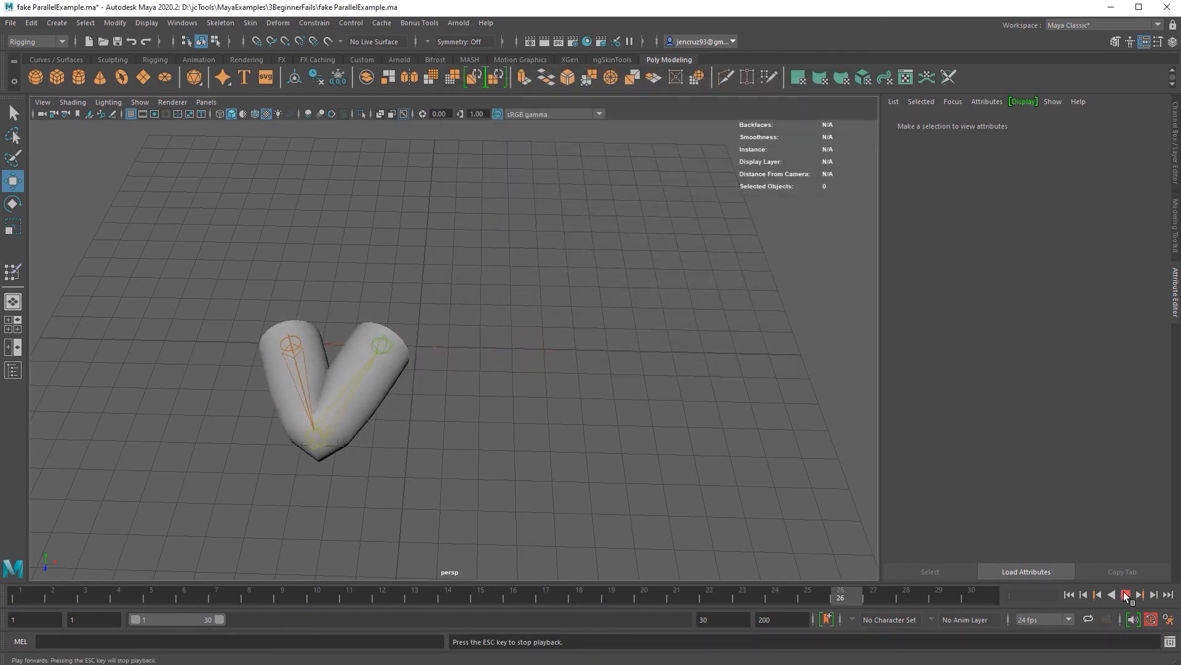